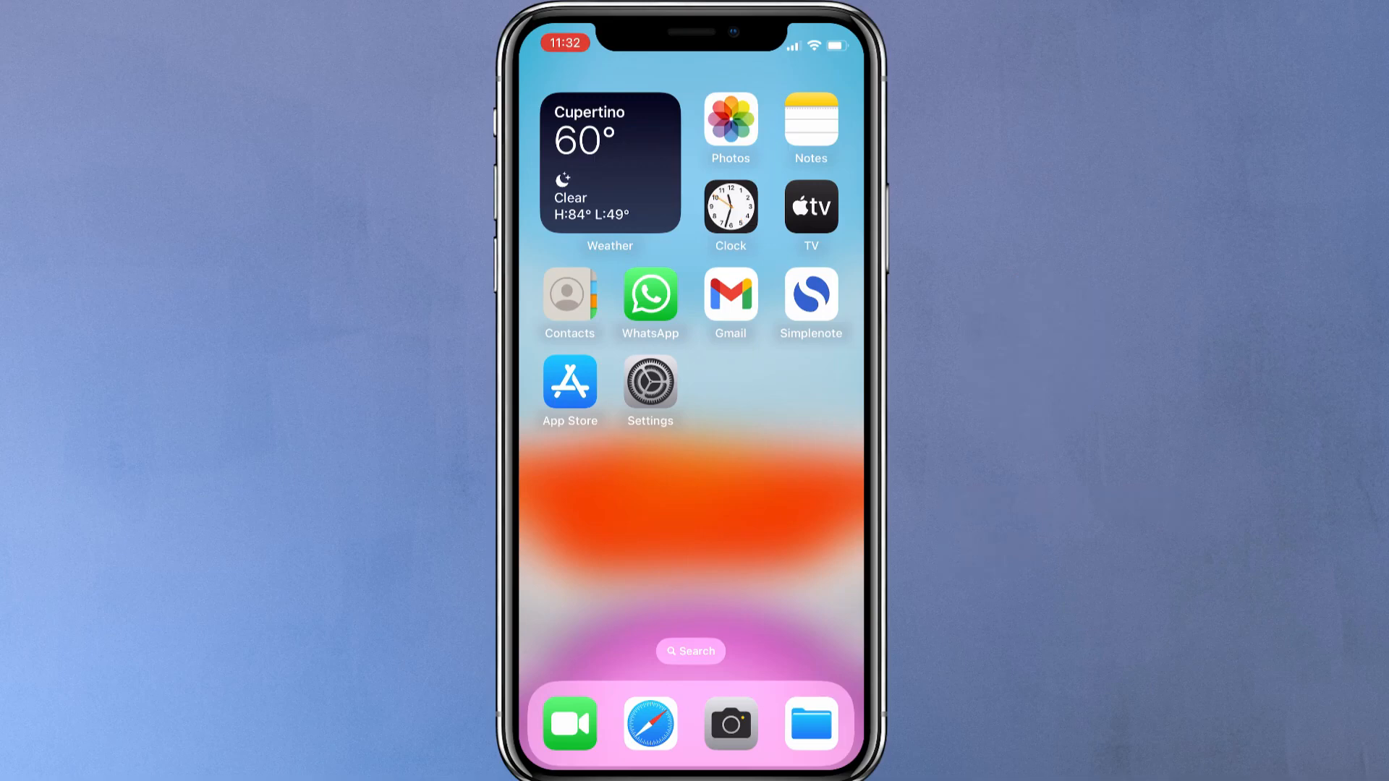
- Download the NordVPN root.der certificate profile from downloads.nordcdn.com in Safari
click(649, 723)
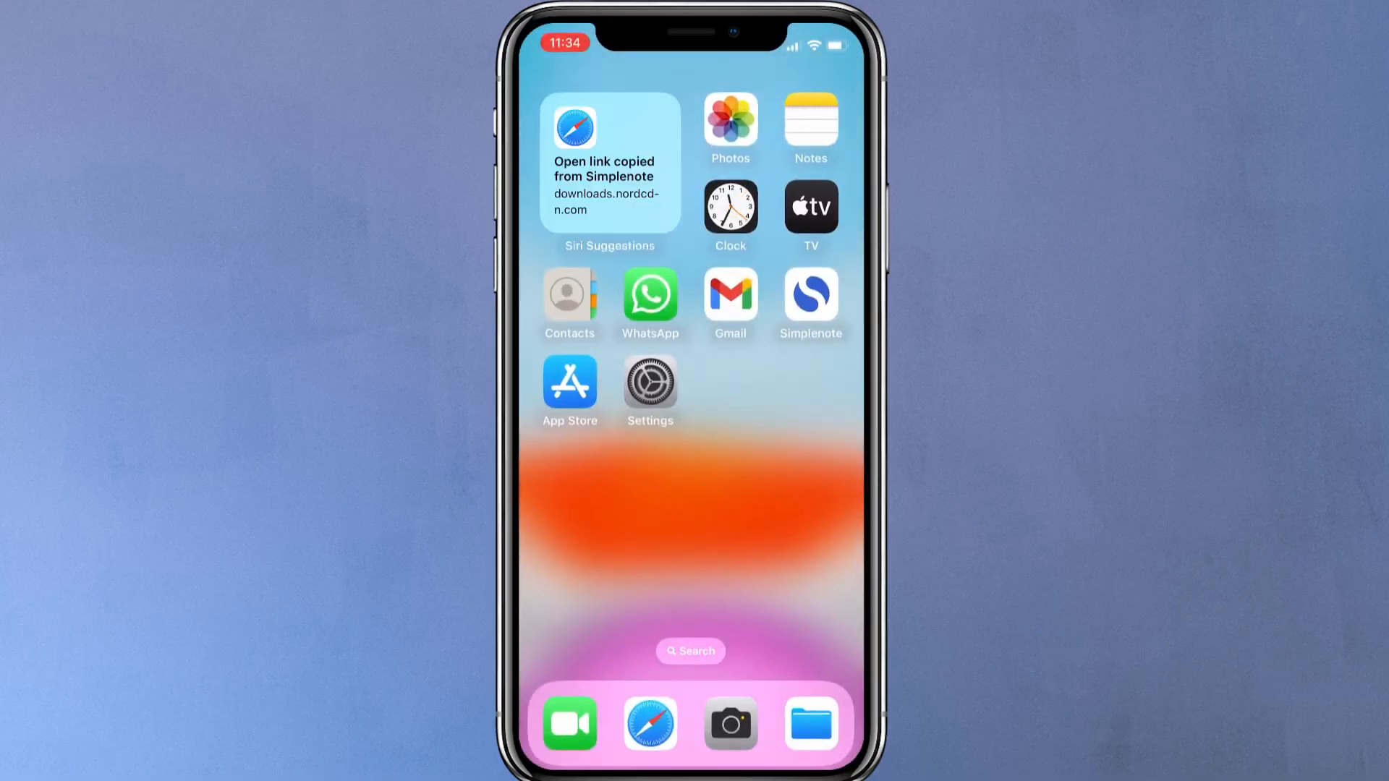
click(649, 724)
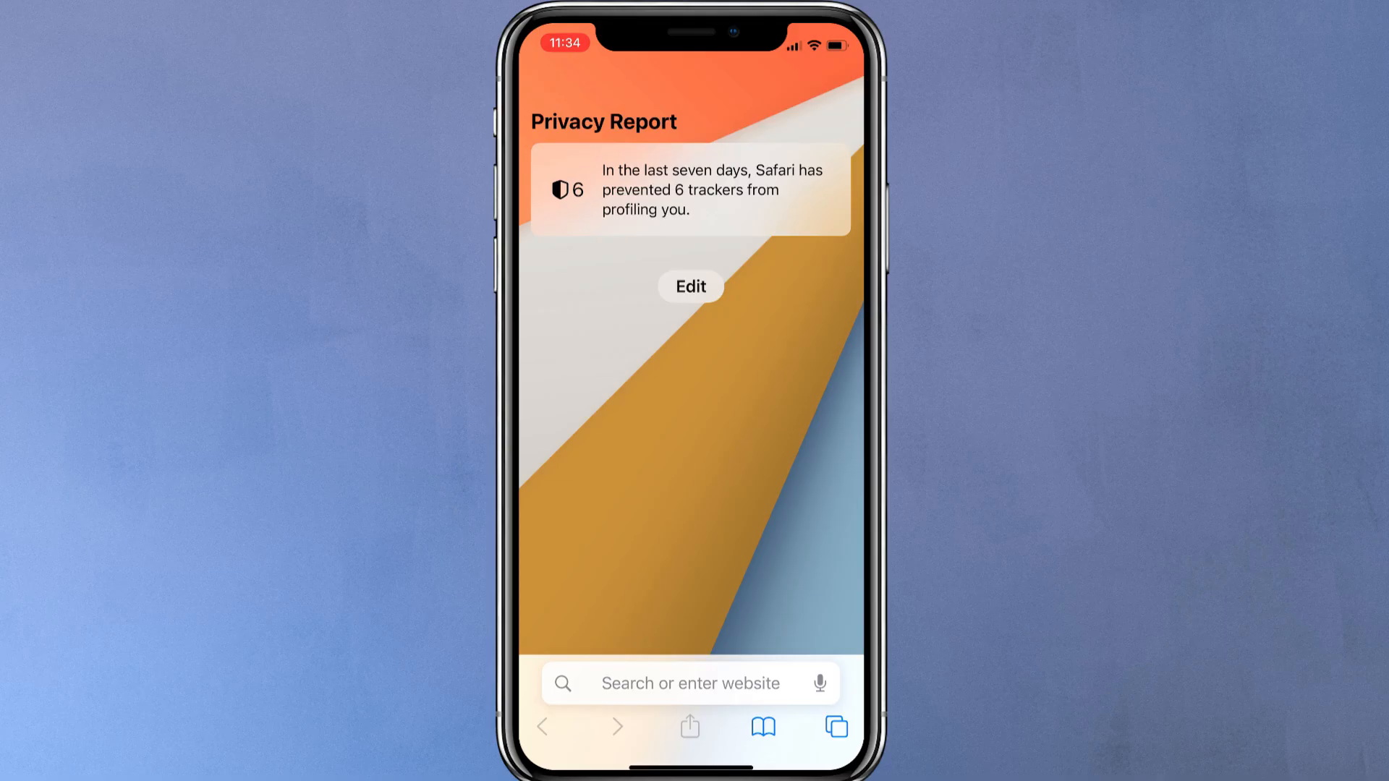
click(689, 683)
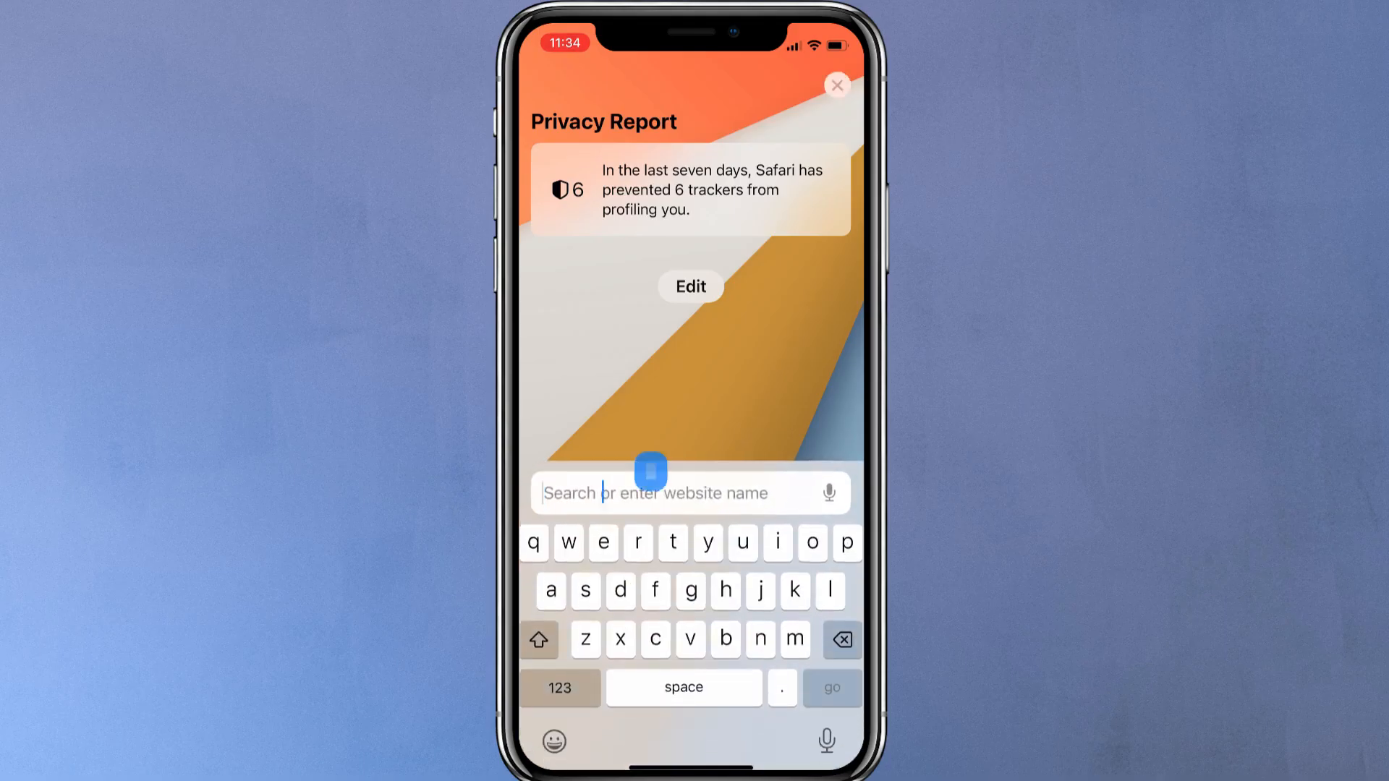
text(https://downloads.nordcdn.com/certificates/root.der)
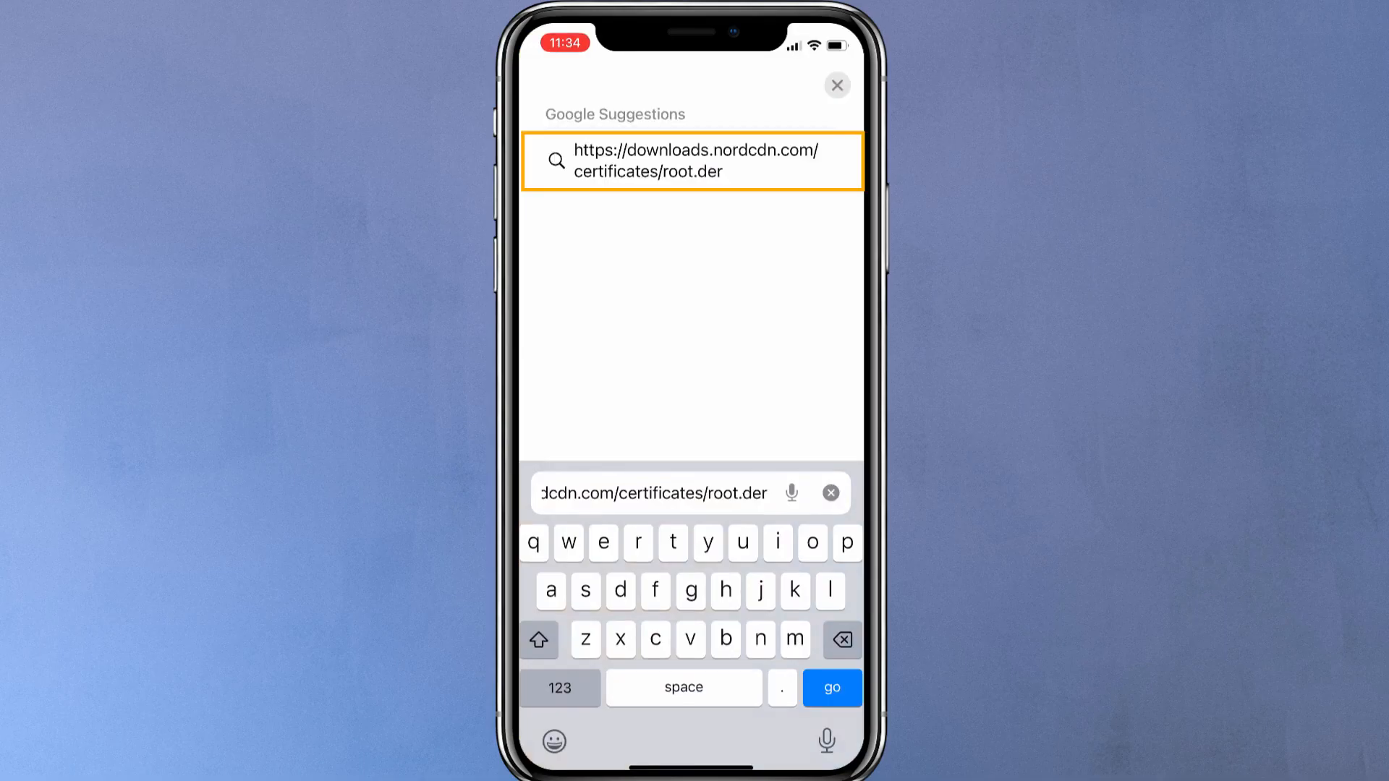
click(829, 688)
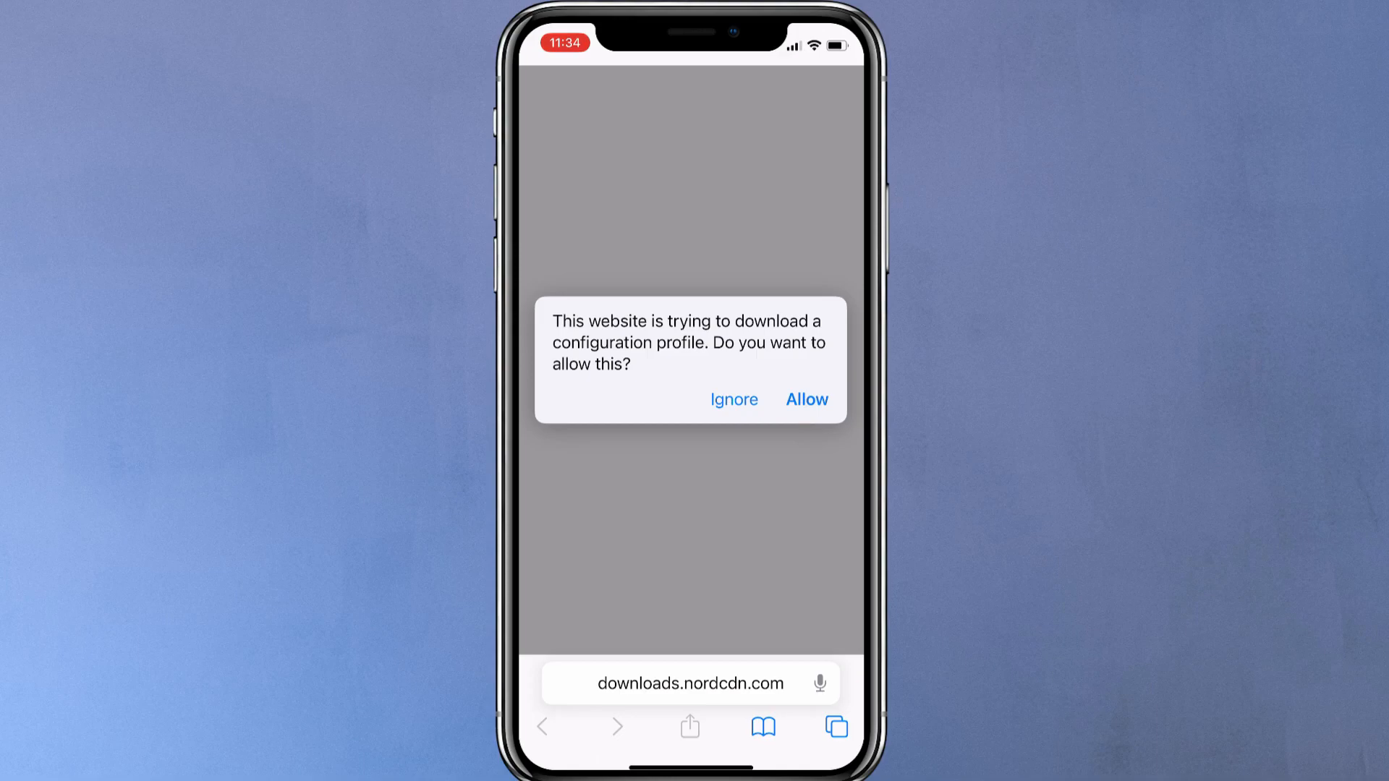
click(804, 399)
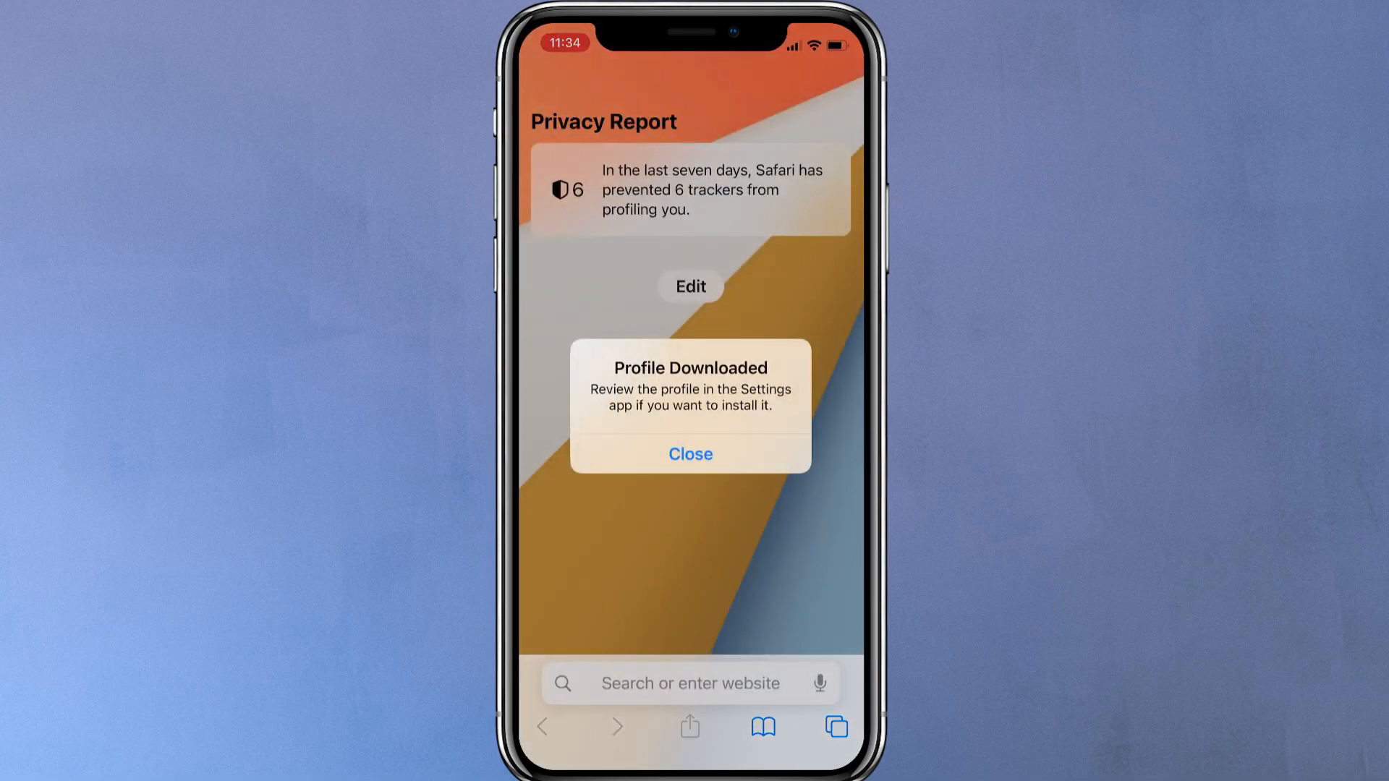
click(690, 453)
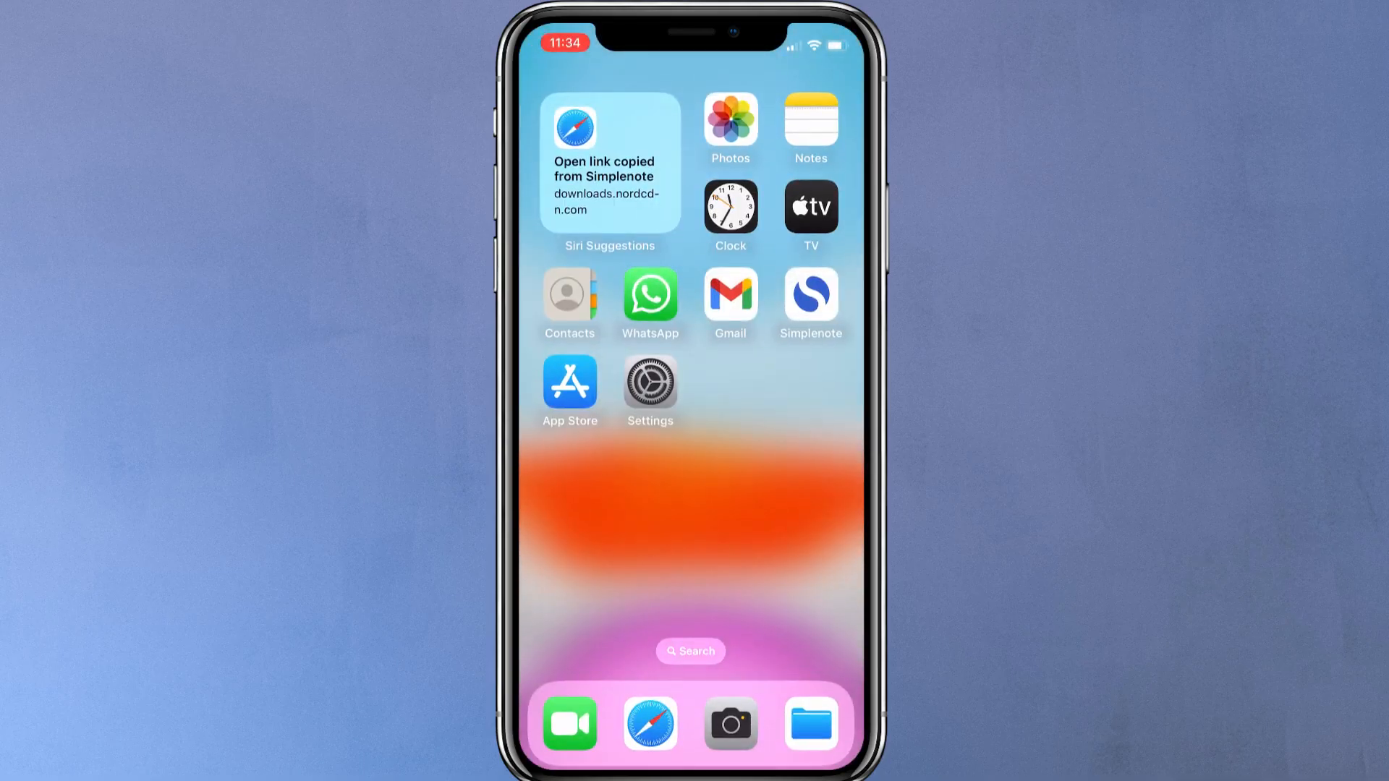
- Install the downloaded NordVPN Root CA profile, confirming past the certificate warning
click(649, 382)
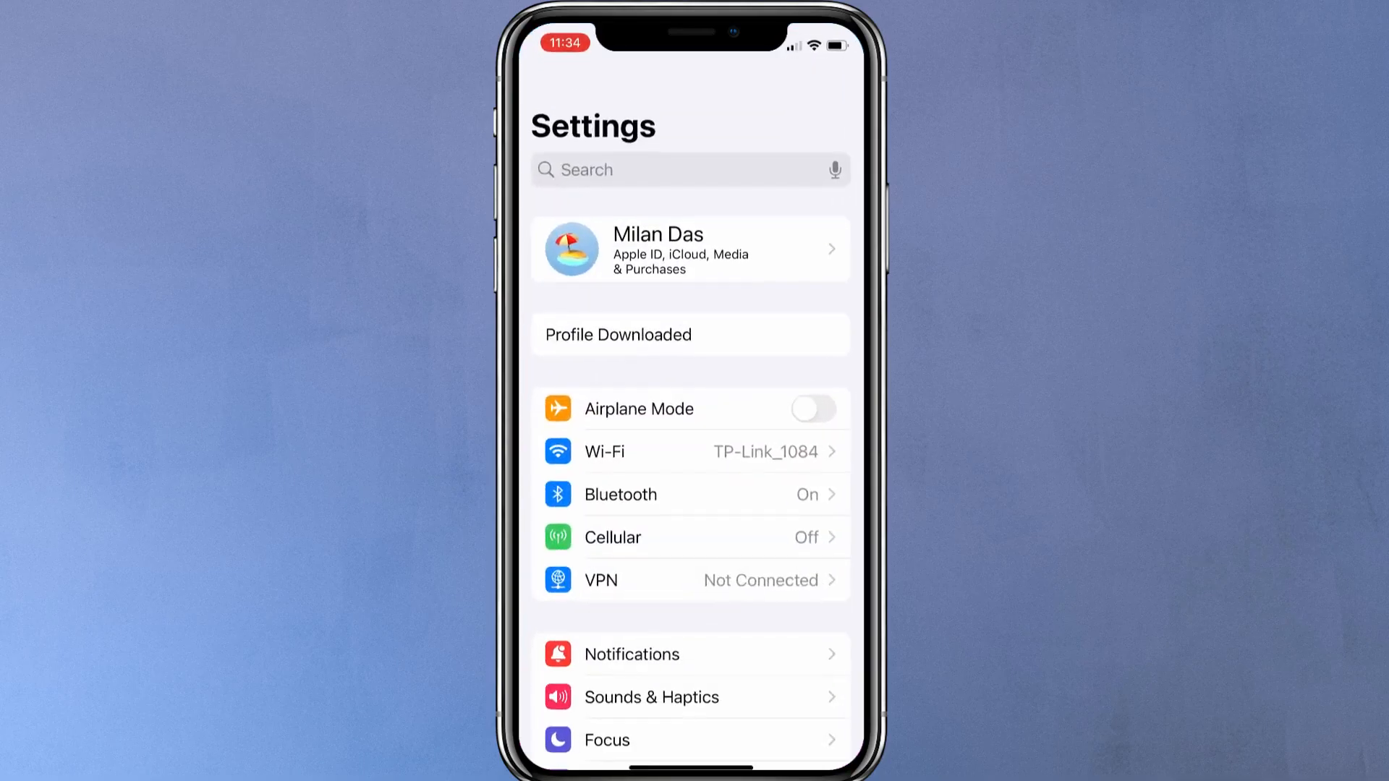
click(689, 335)
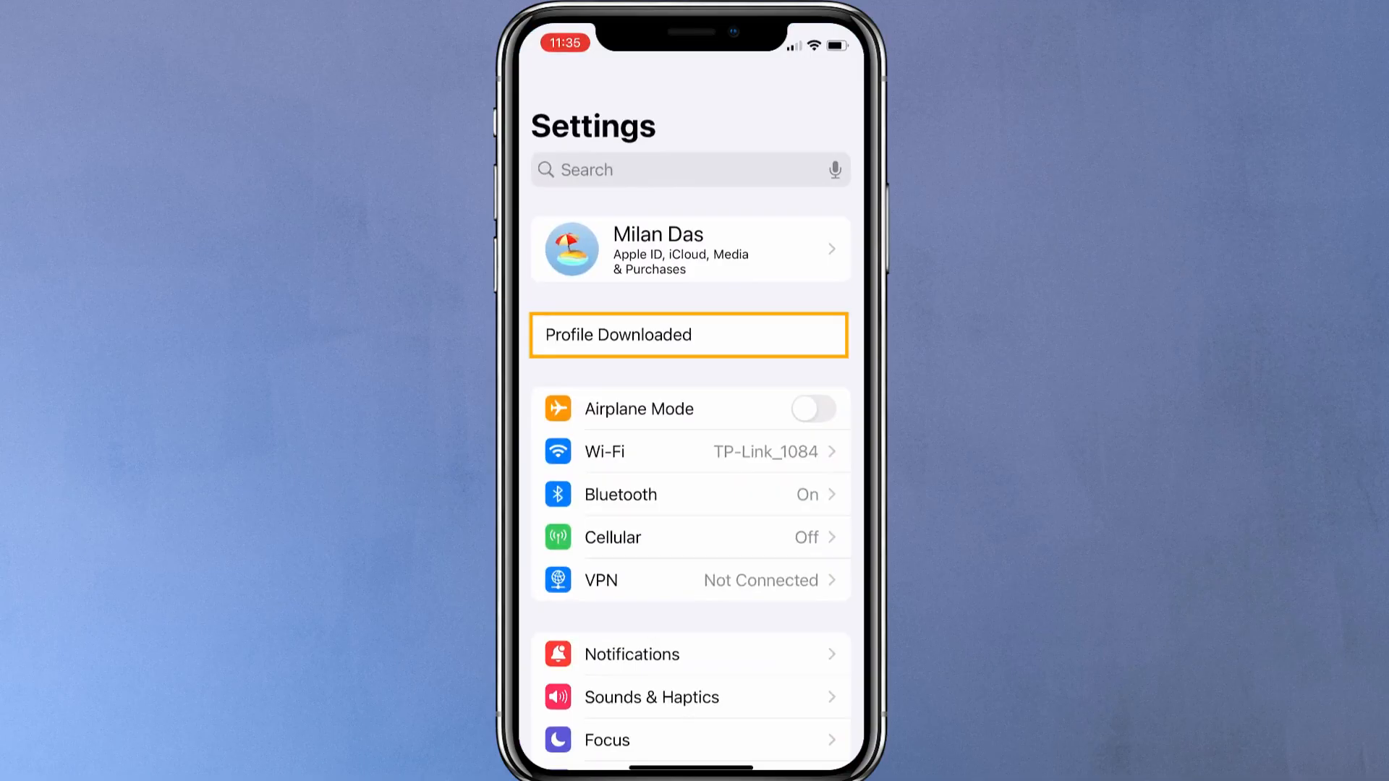
click(690, 335)
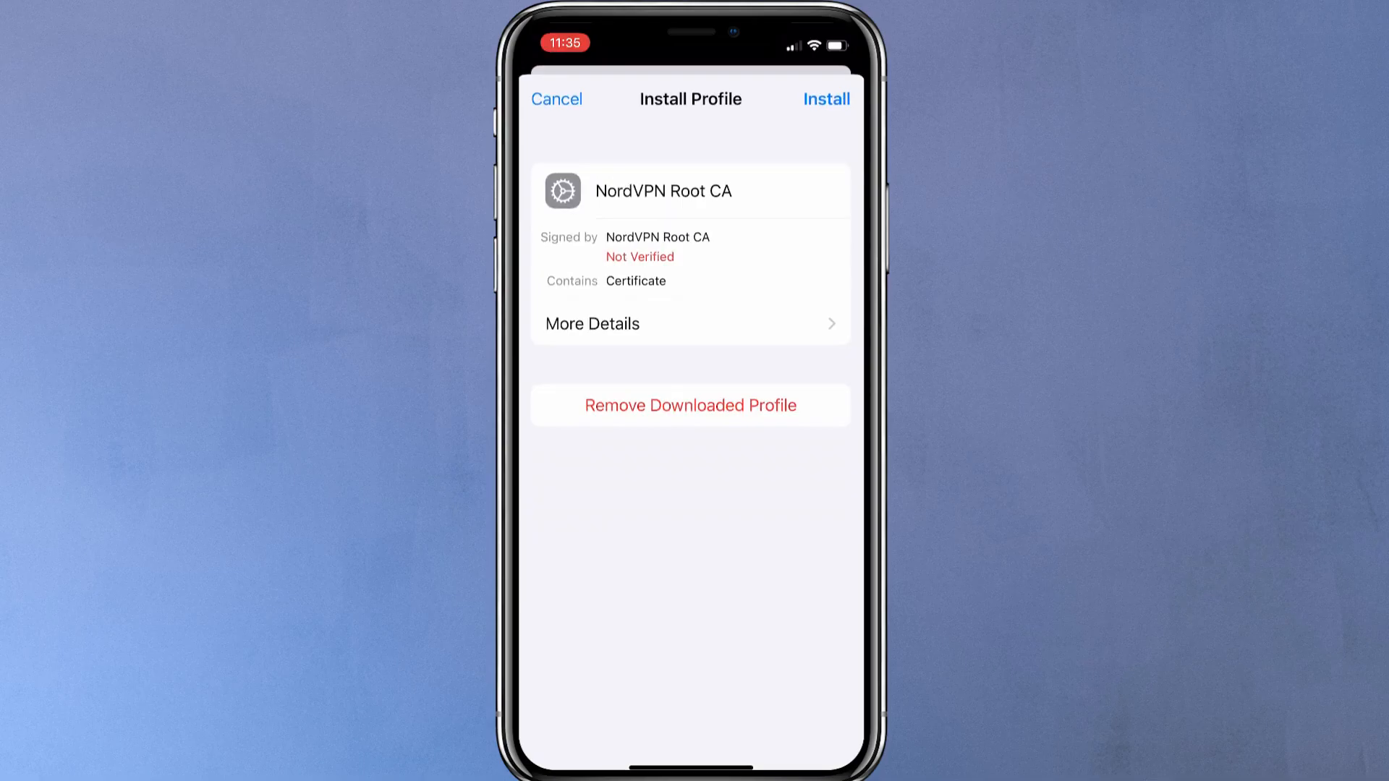
click(824, 98)
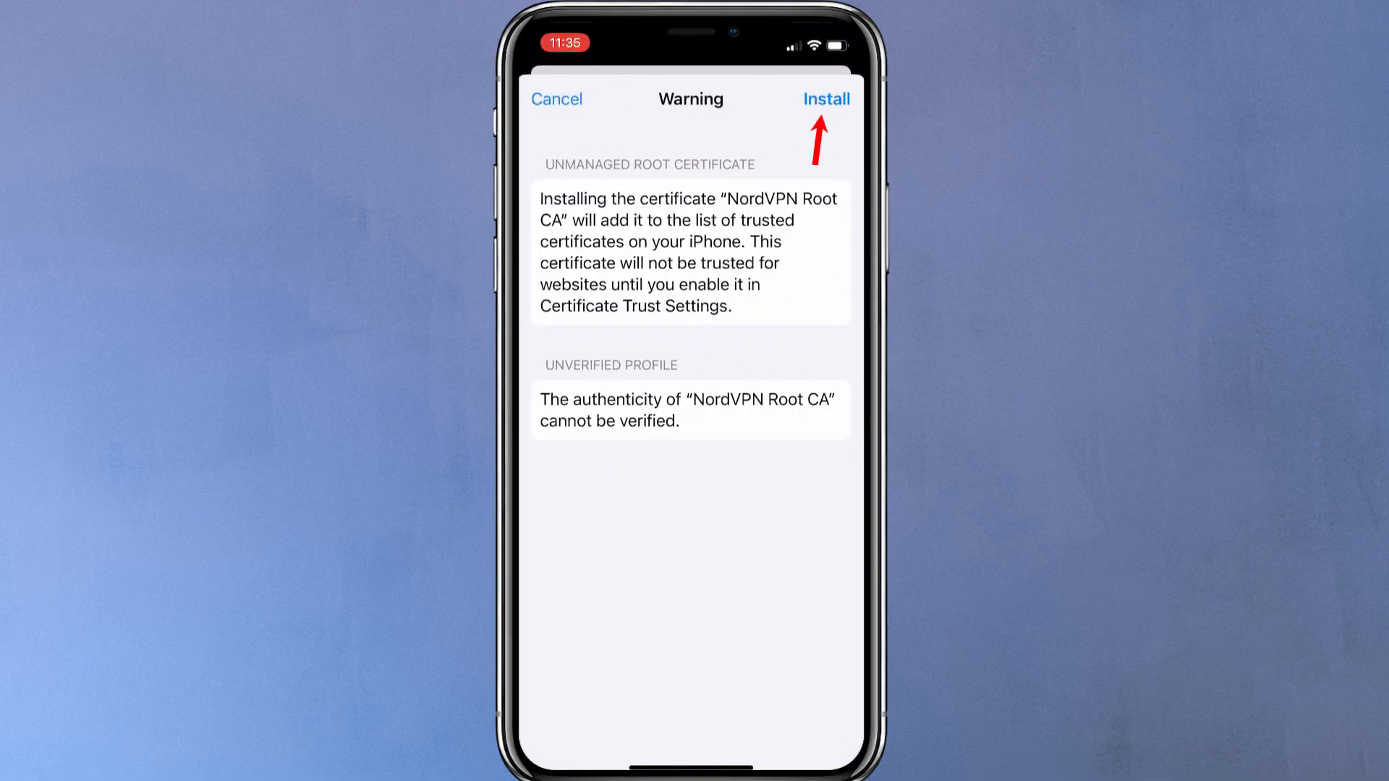
click(825, 99)
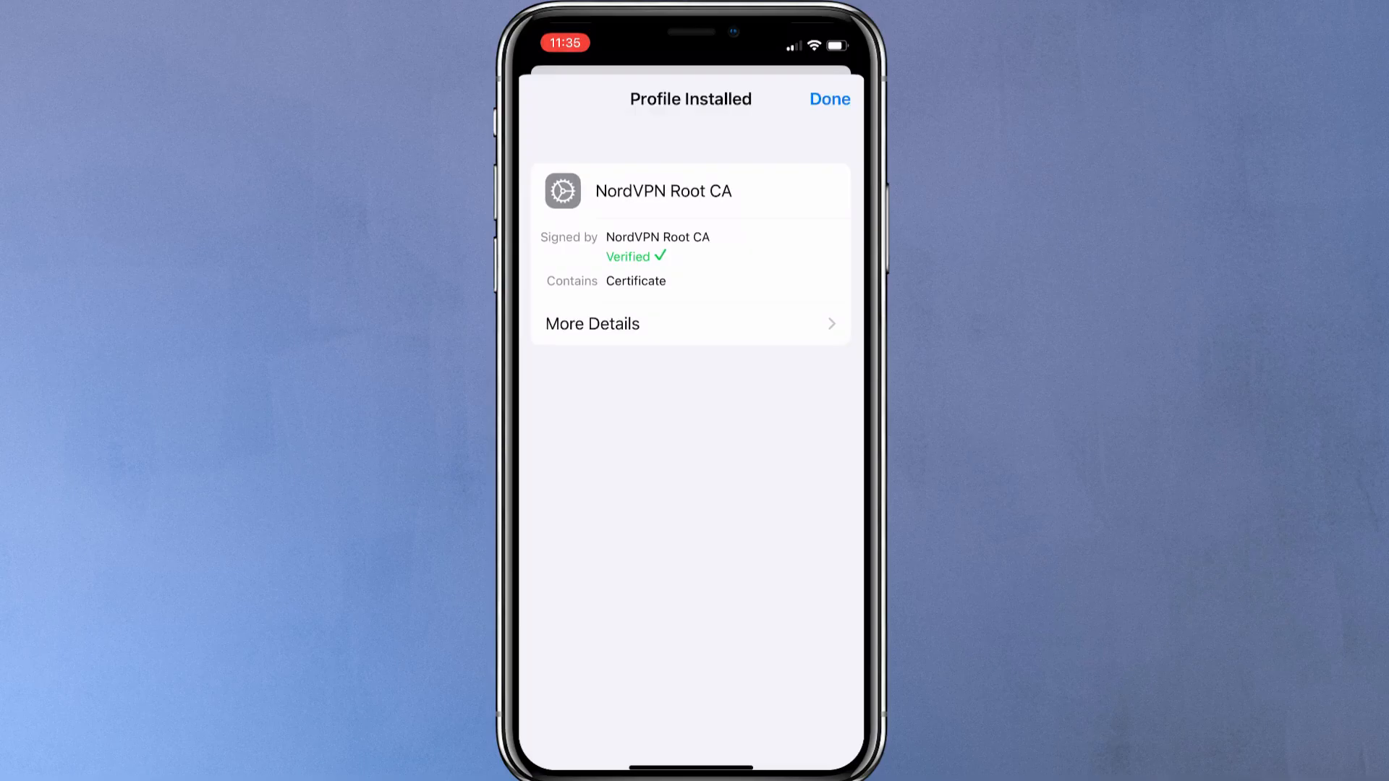
click(829, 98)
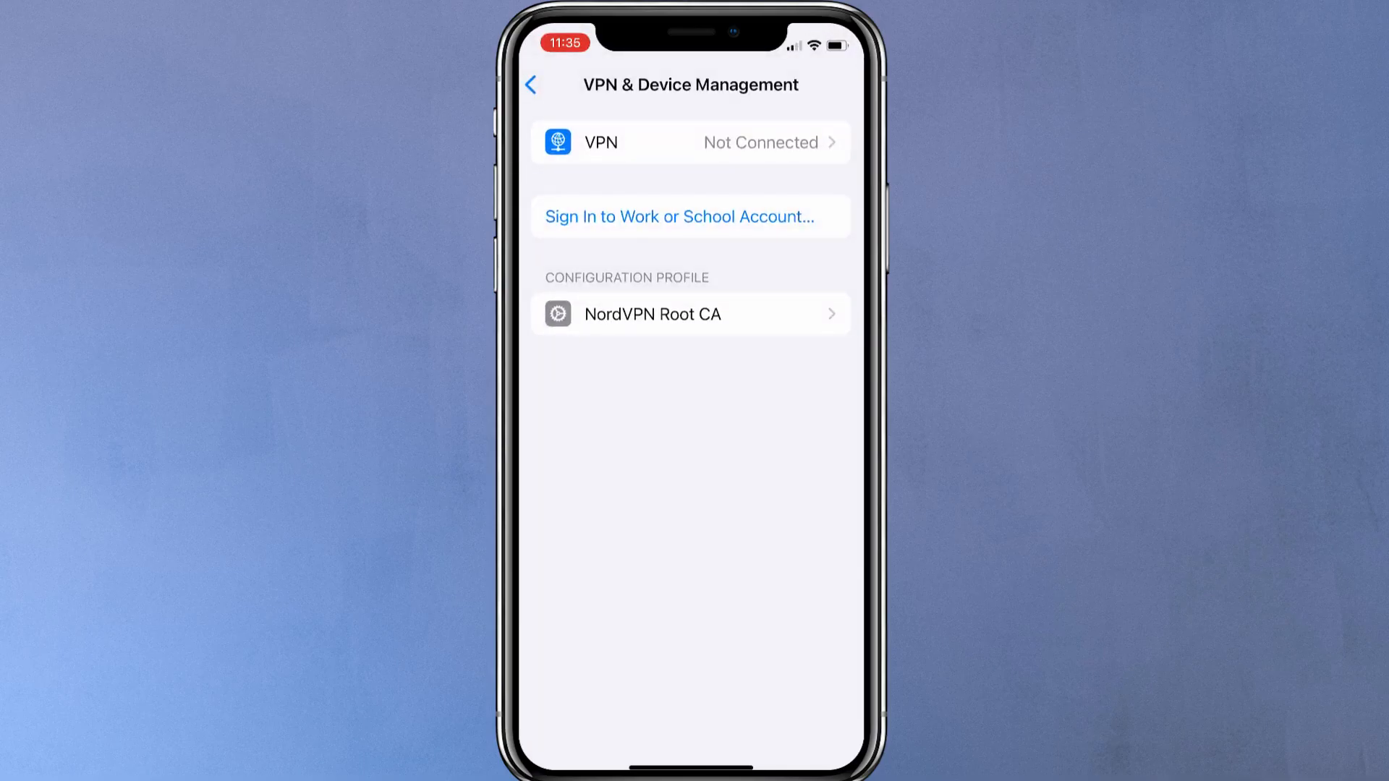
- Add a new IKEv2 VPN configuration with the description 'NordVPN USA'
click(691, 142)
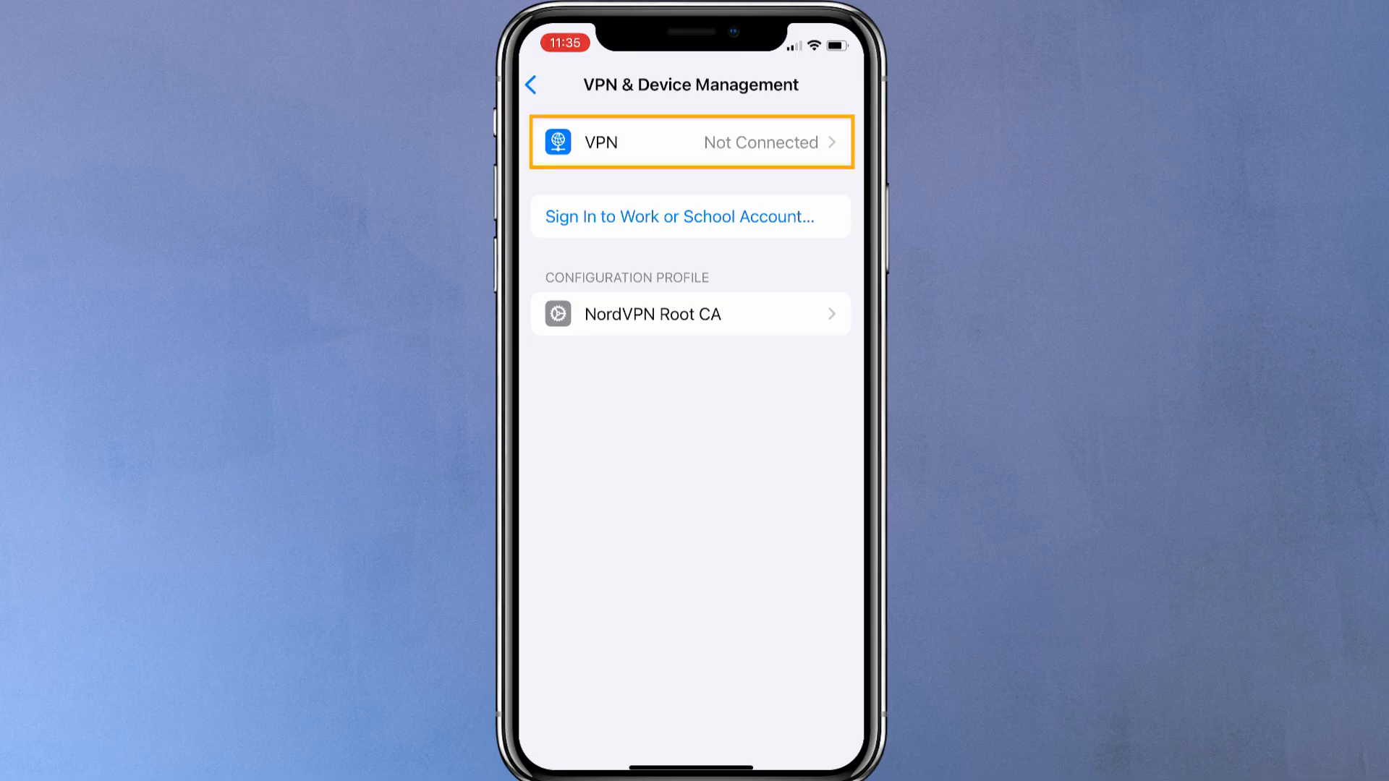
click(690, 142)
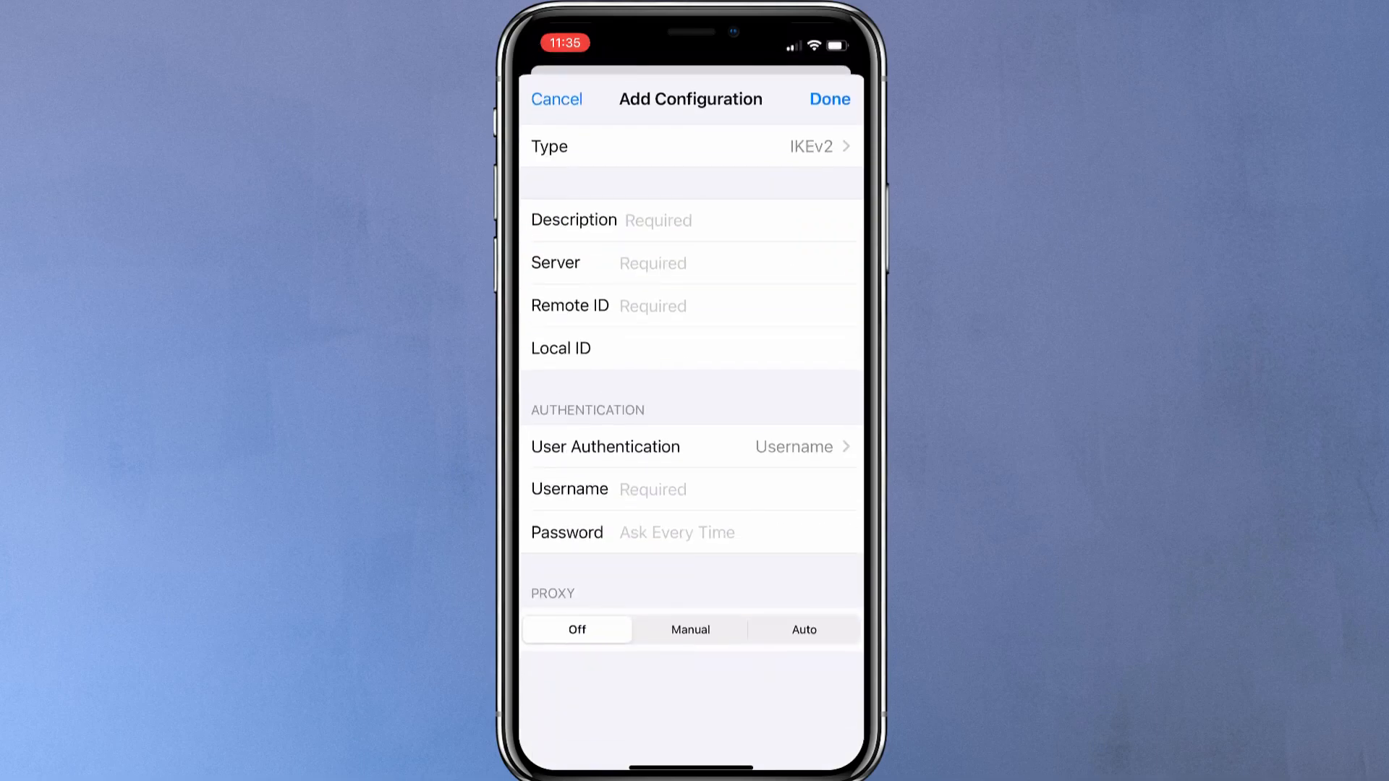
click(690, 146)
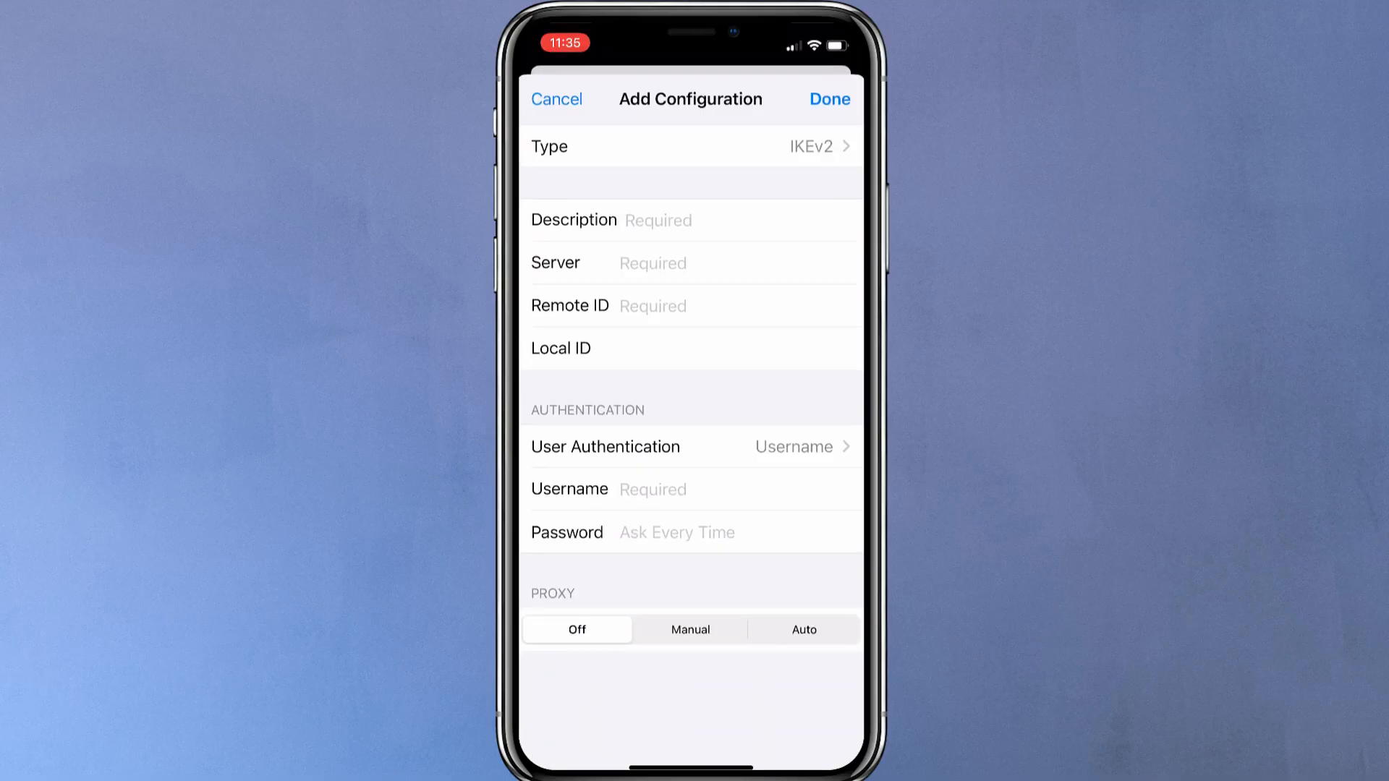
click(691, 146)
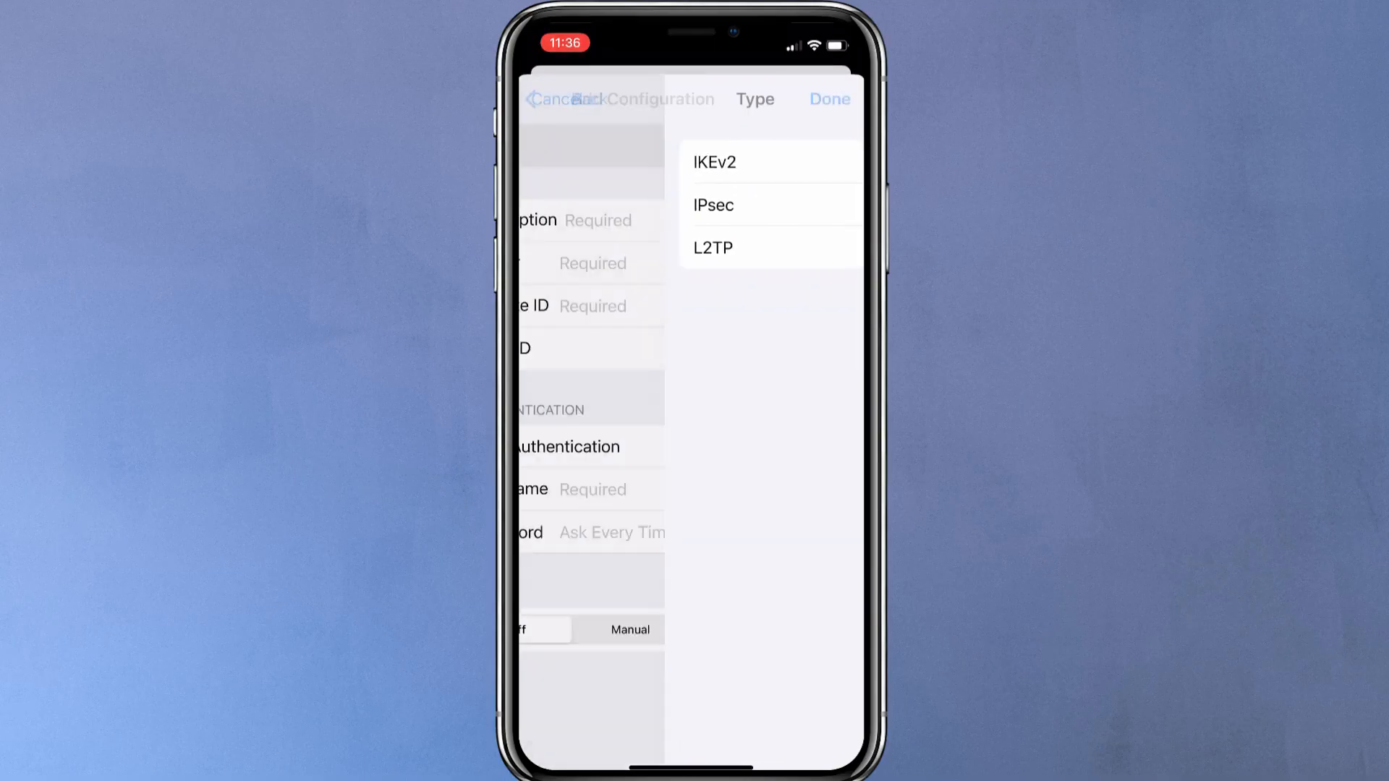
click(714, 161)
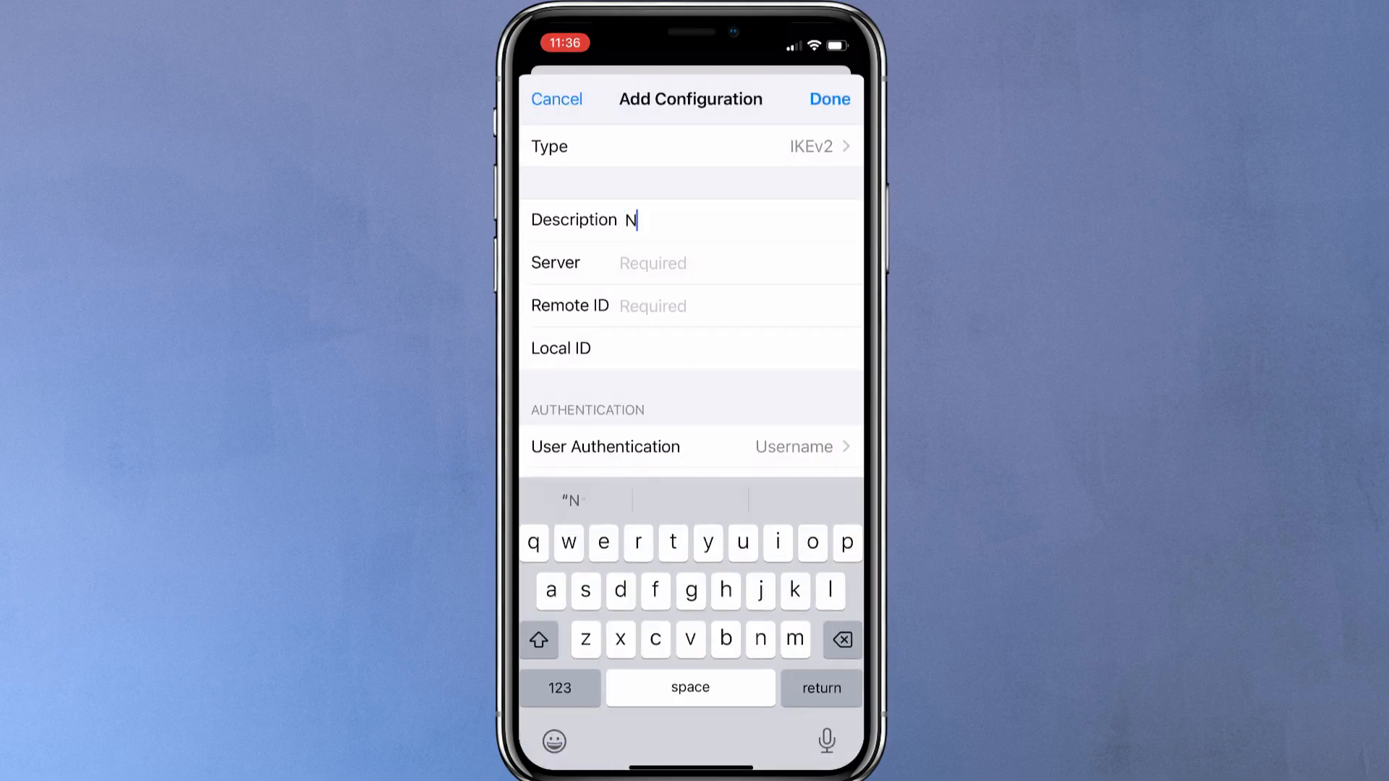
text(ordVPN USA)
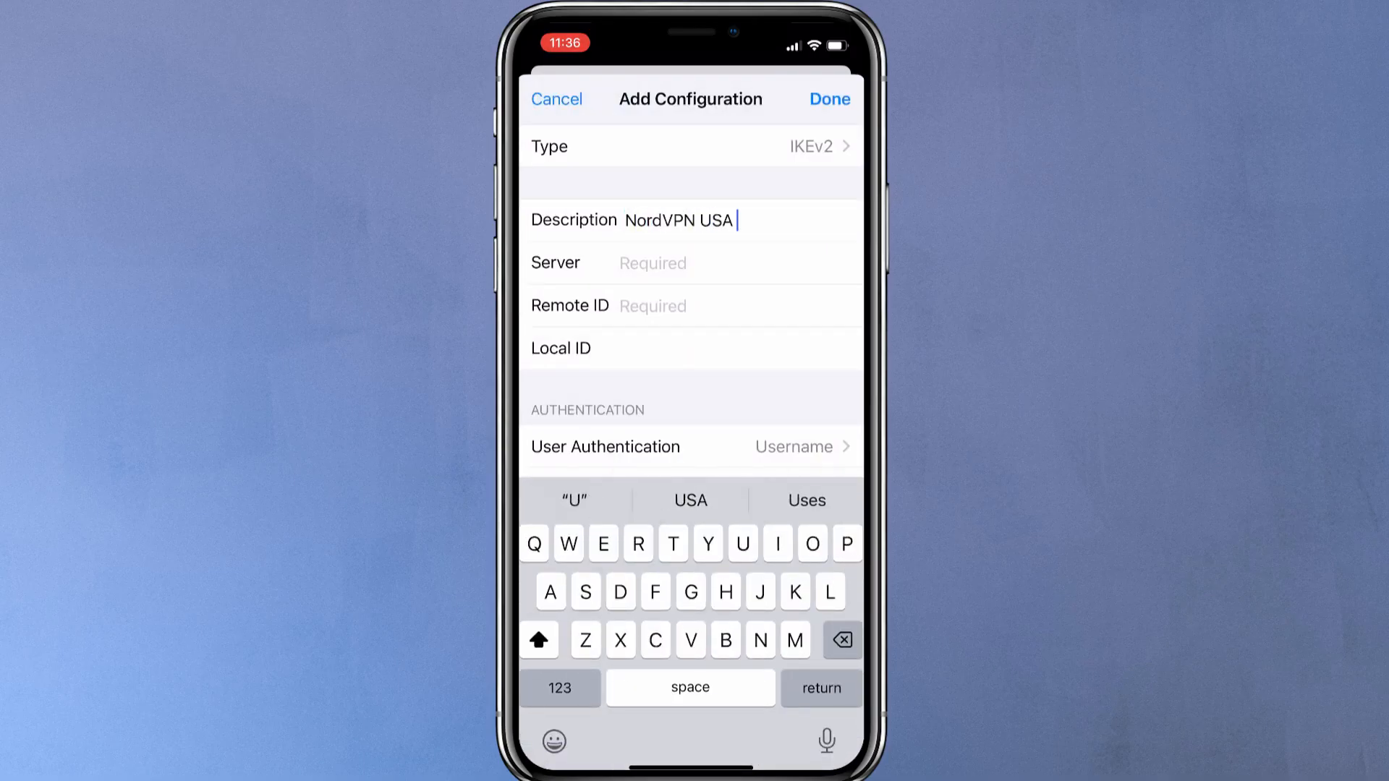
click(691, 262)
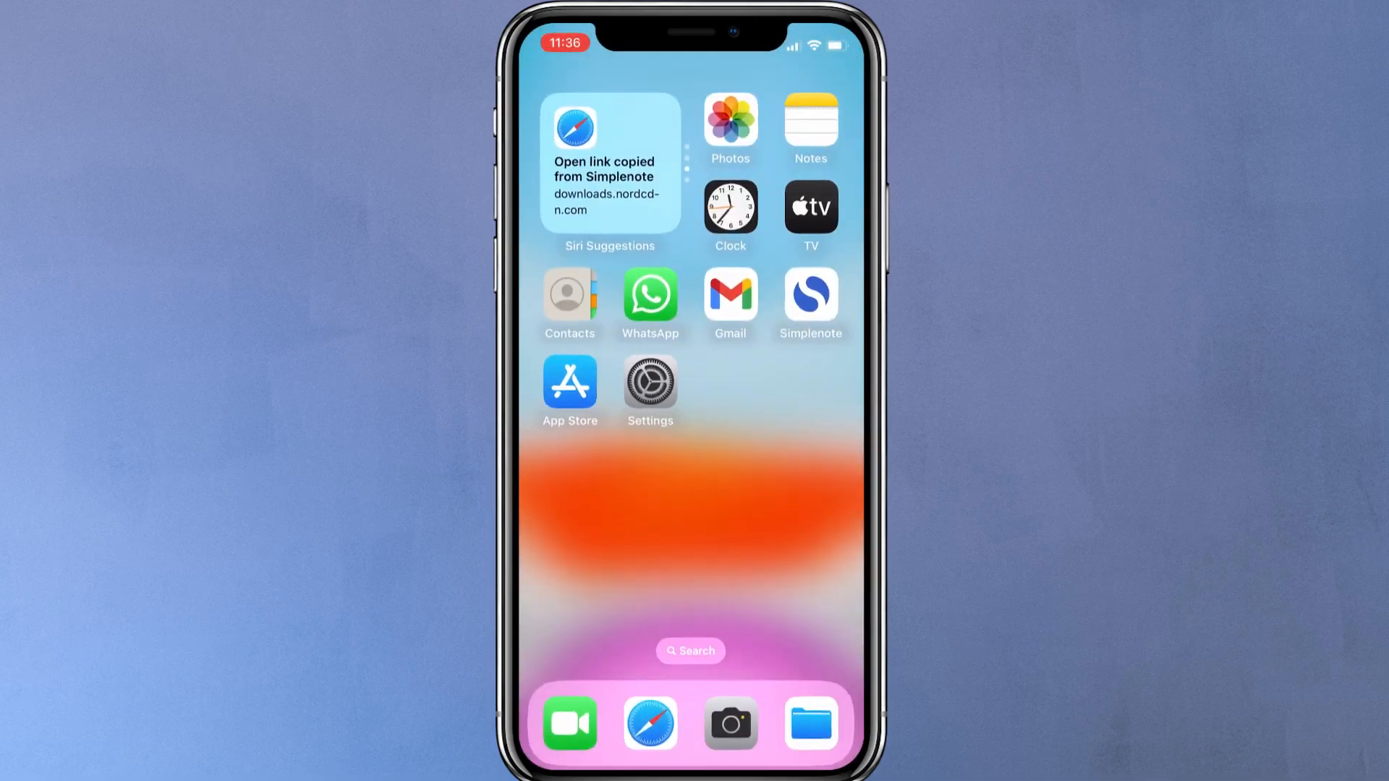
- Load the NordVPN server tools page at nordvpn.com/servers/tools
click(649, 723)
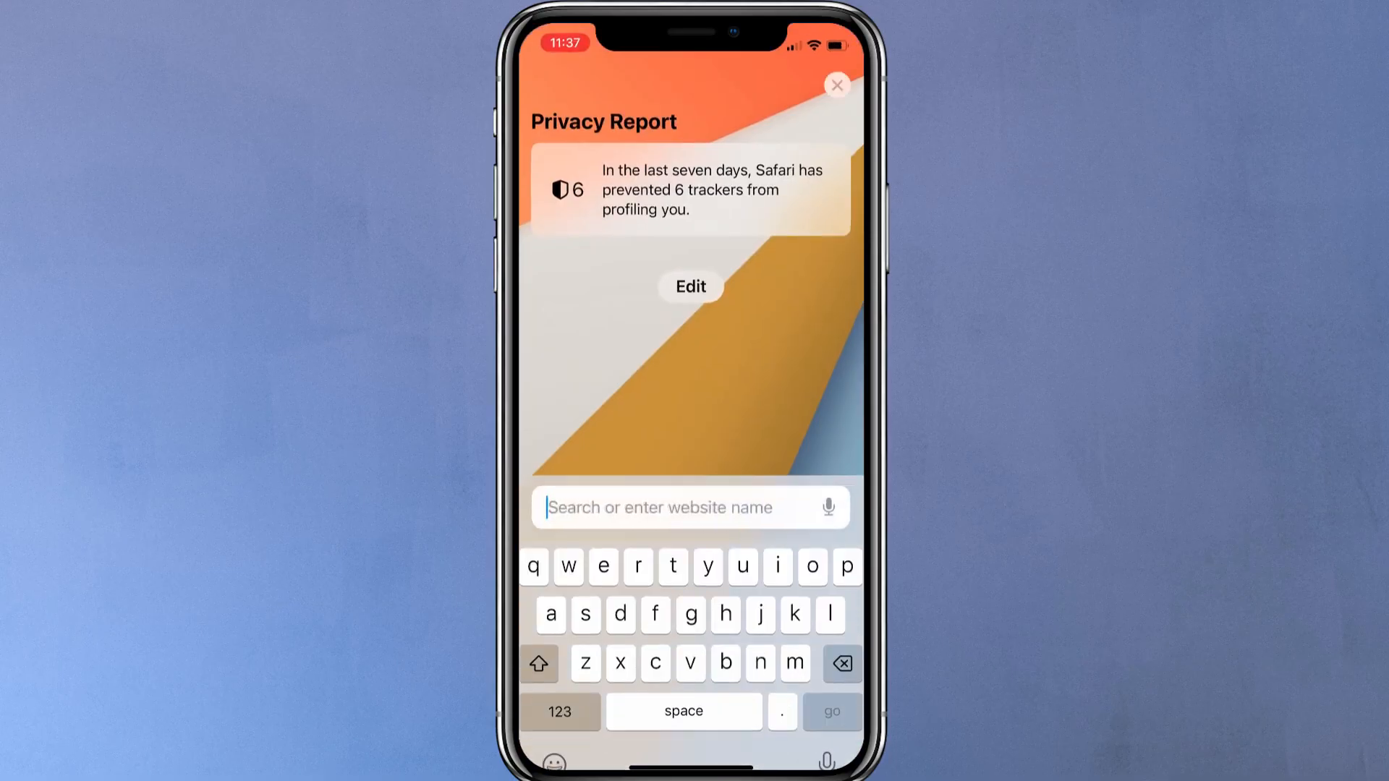
text(https://nordvpn.com/servers/tools)
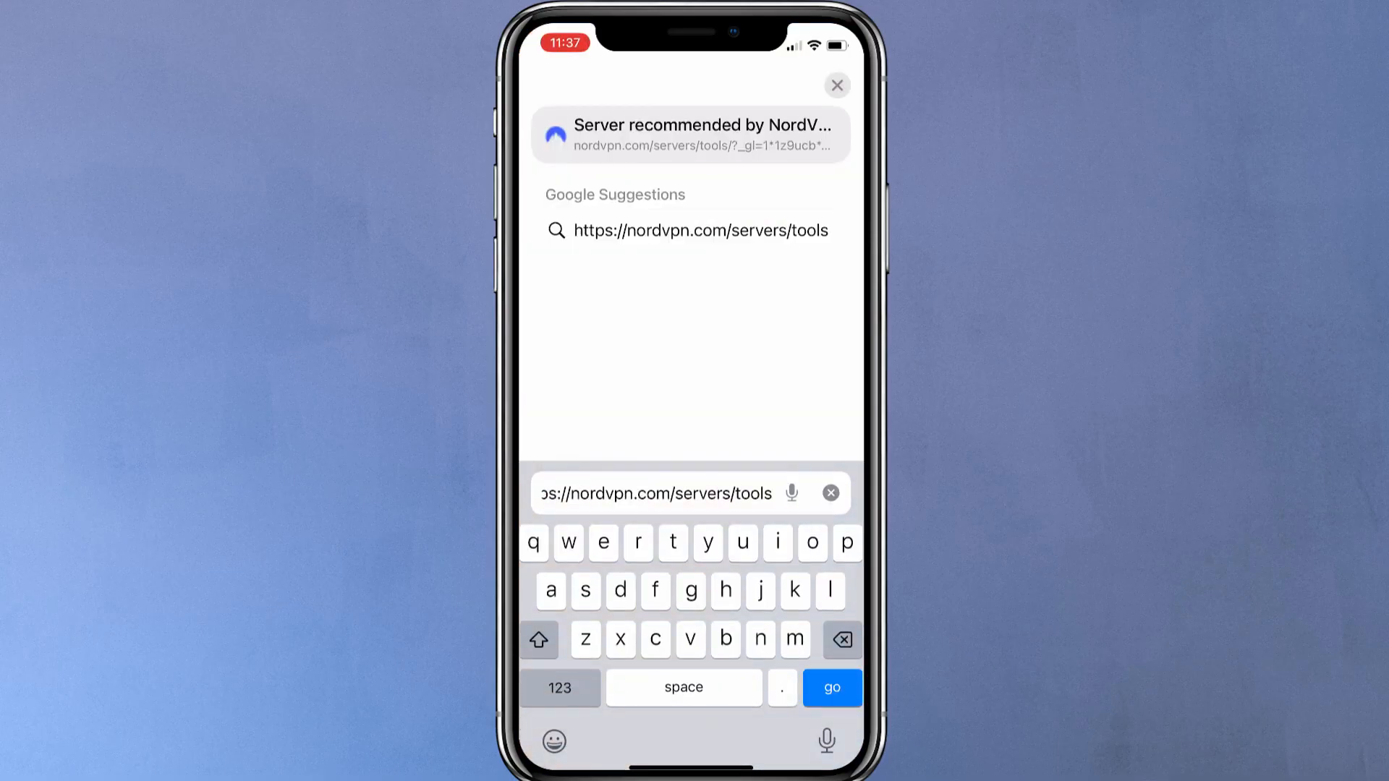
click(829, 688)
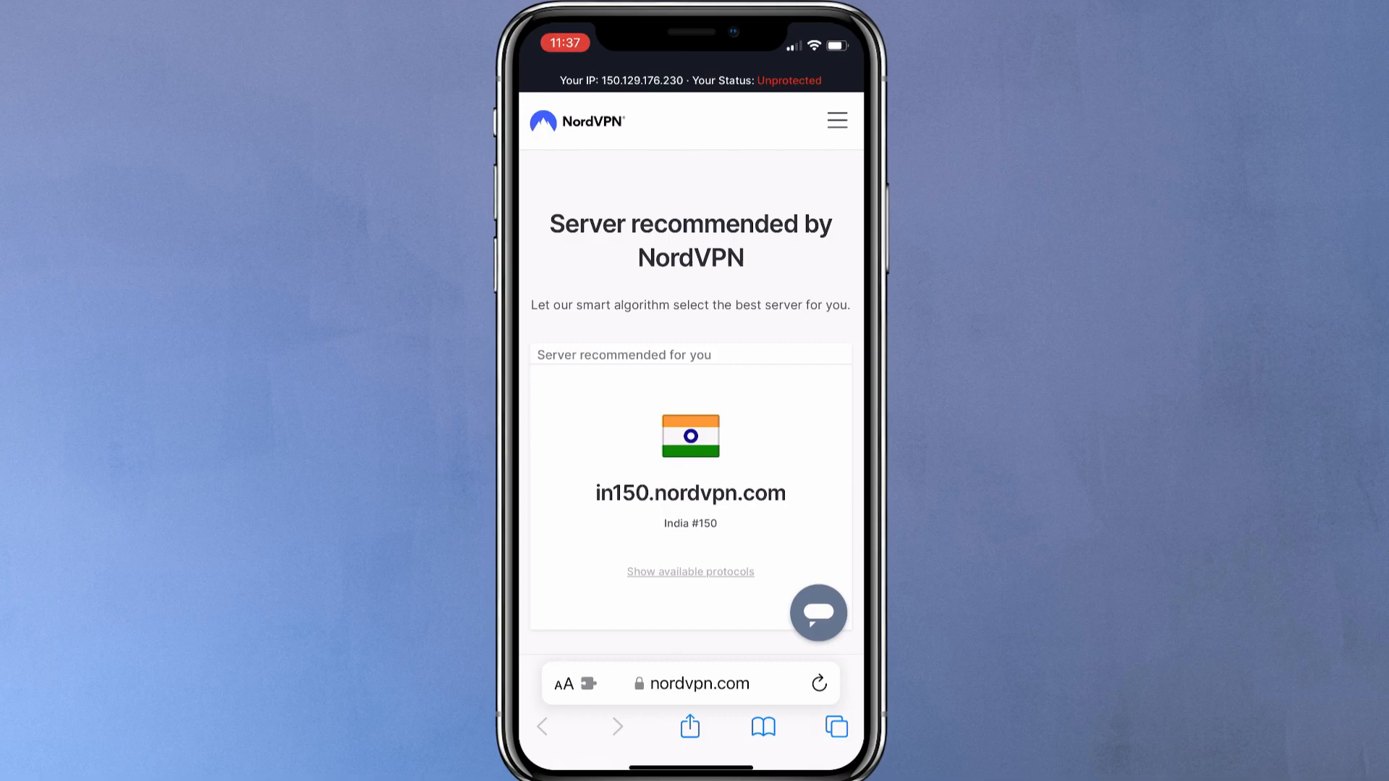
scroll(down, 3)
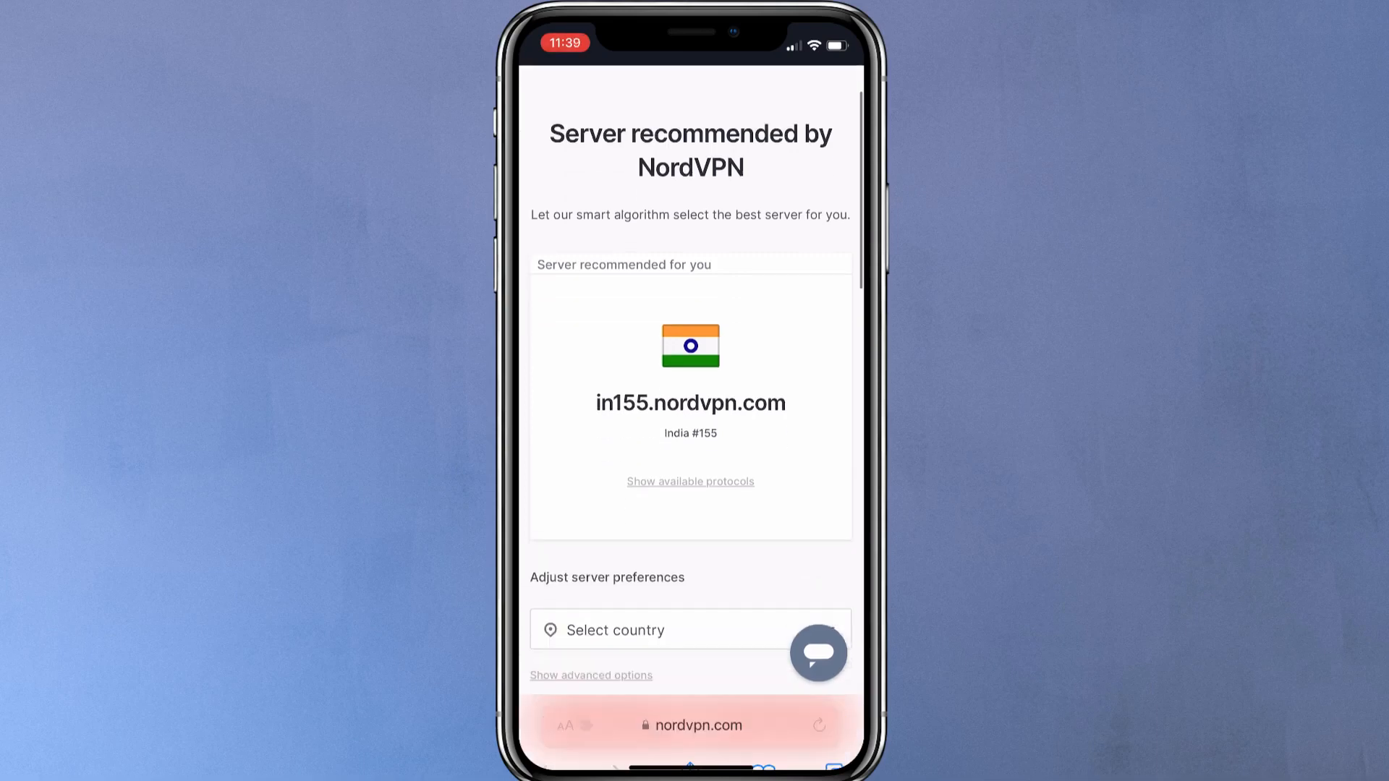
scroll(up, 3)
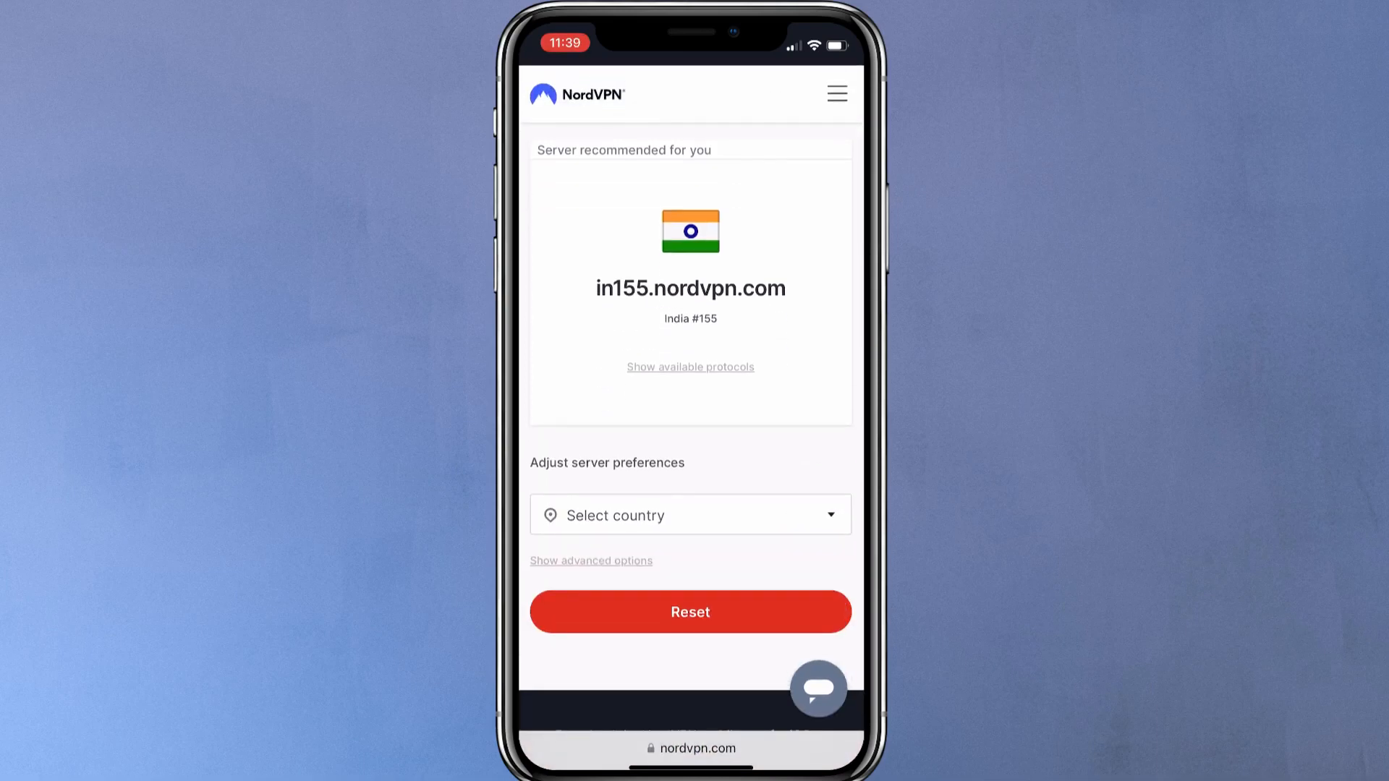
- Pick United States and copy the recommended hostname us9975.nordvpn.com
click(689, 514)
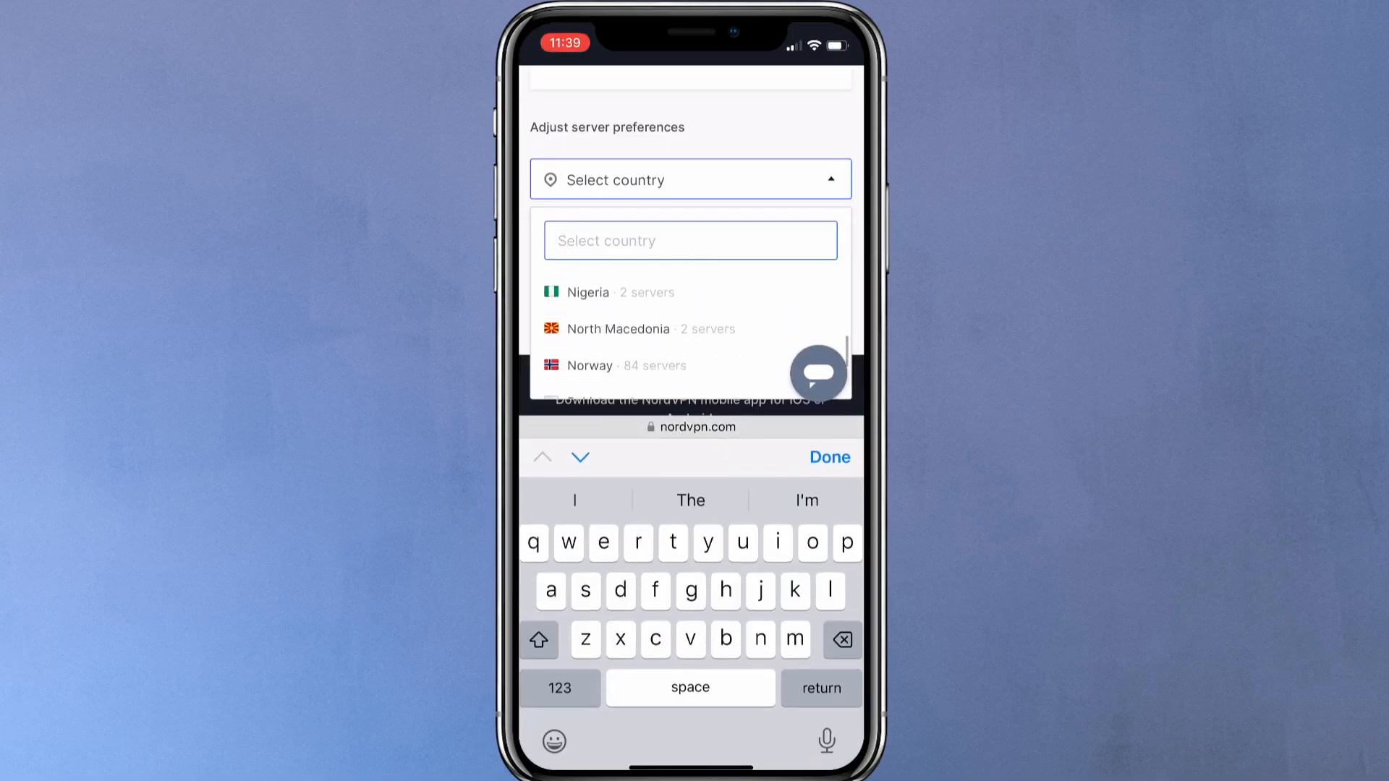
scroll(down, 3)
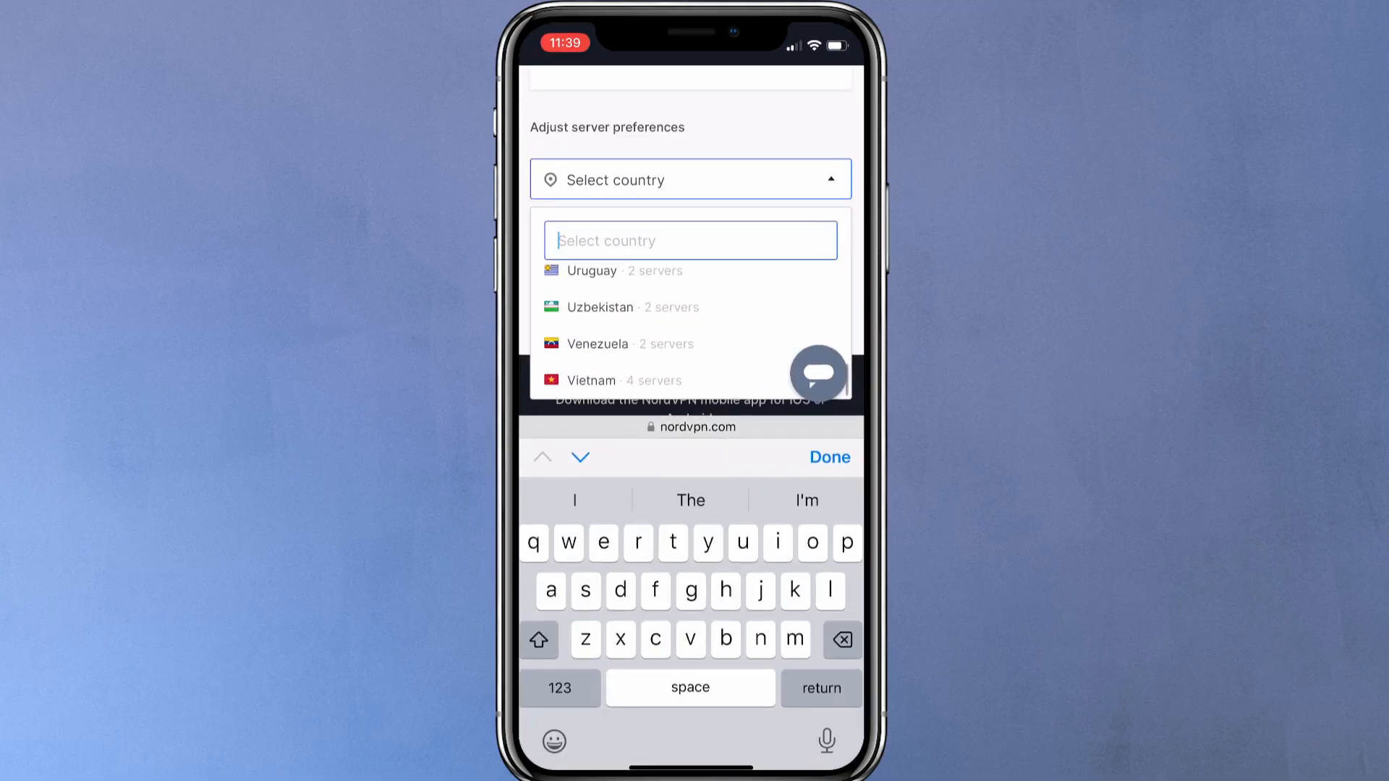
click(829, 457)
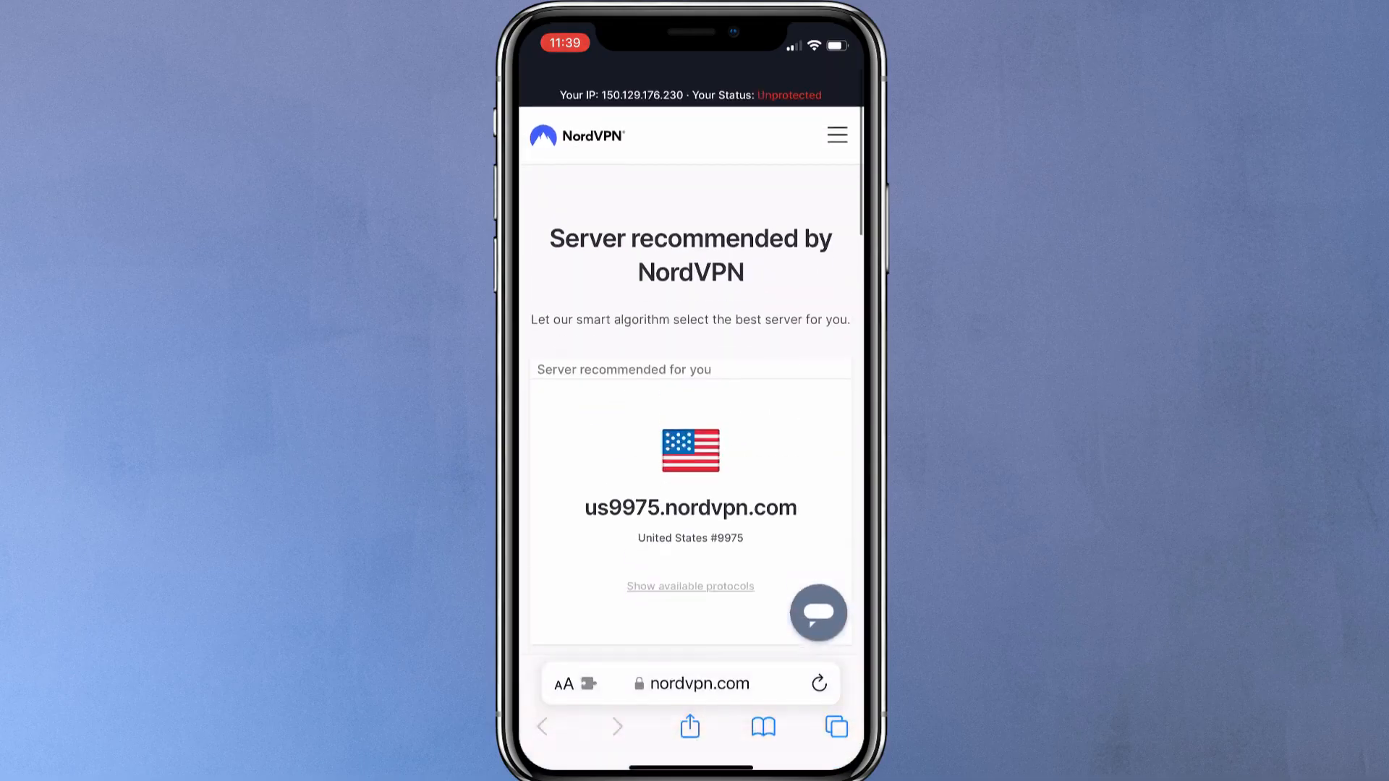
double_click(689, 508)
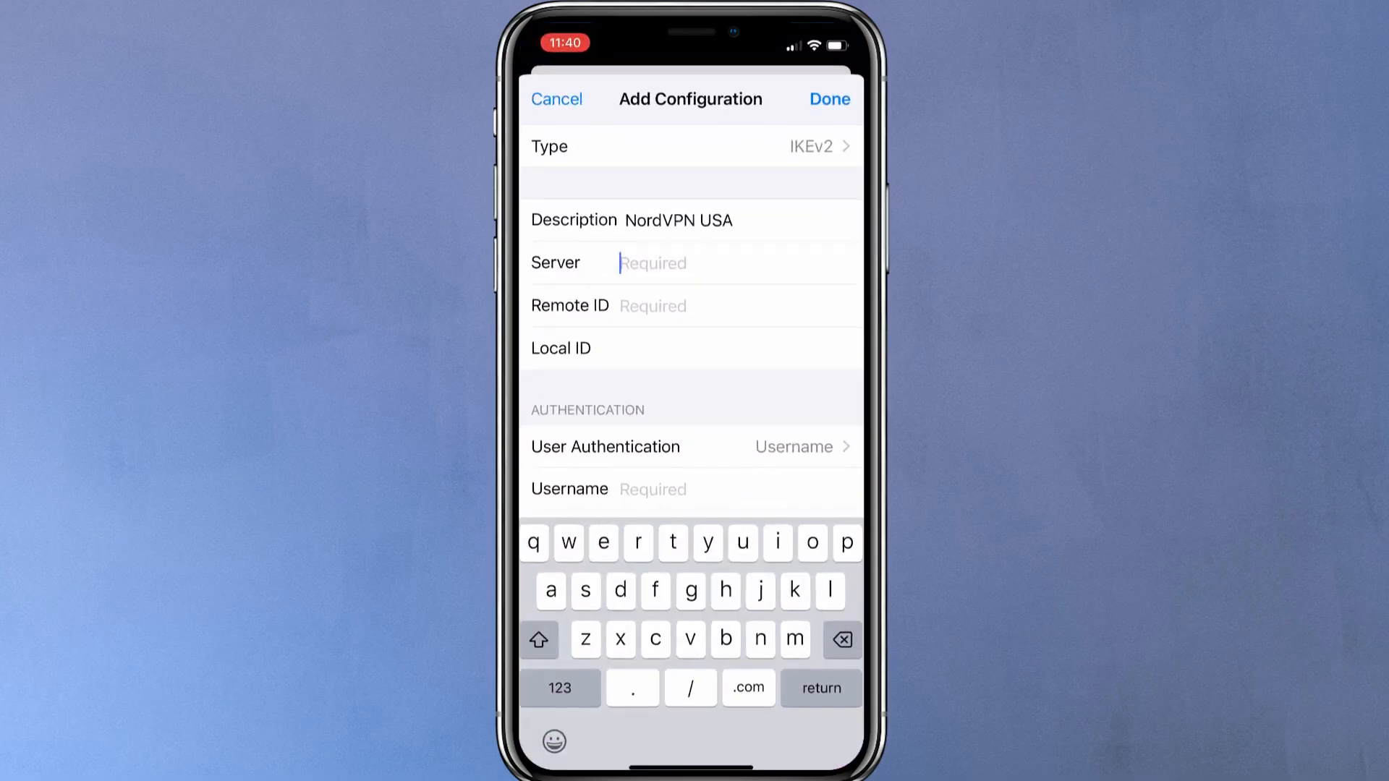
- Paste us9975.nordvpn.com into the configuration's Server and Remote ID fields
click(625, 228)
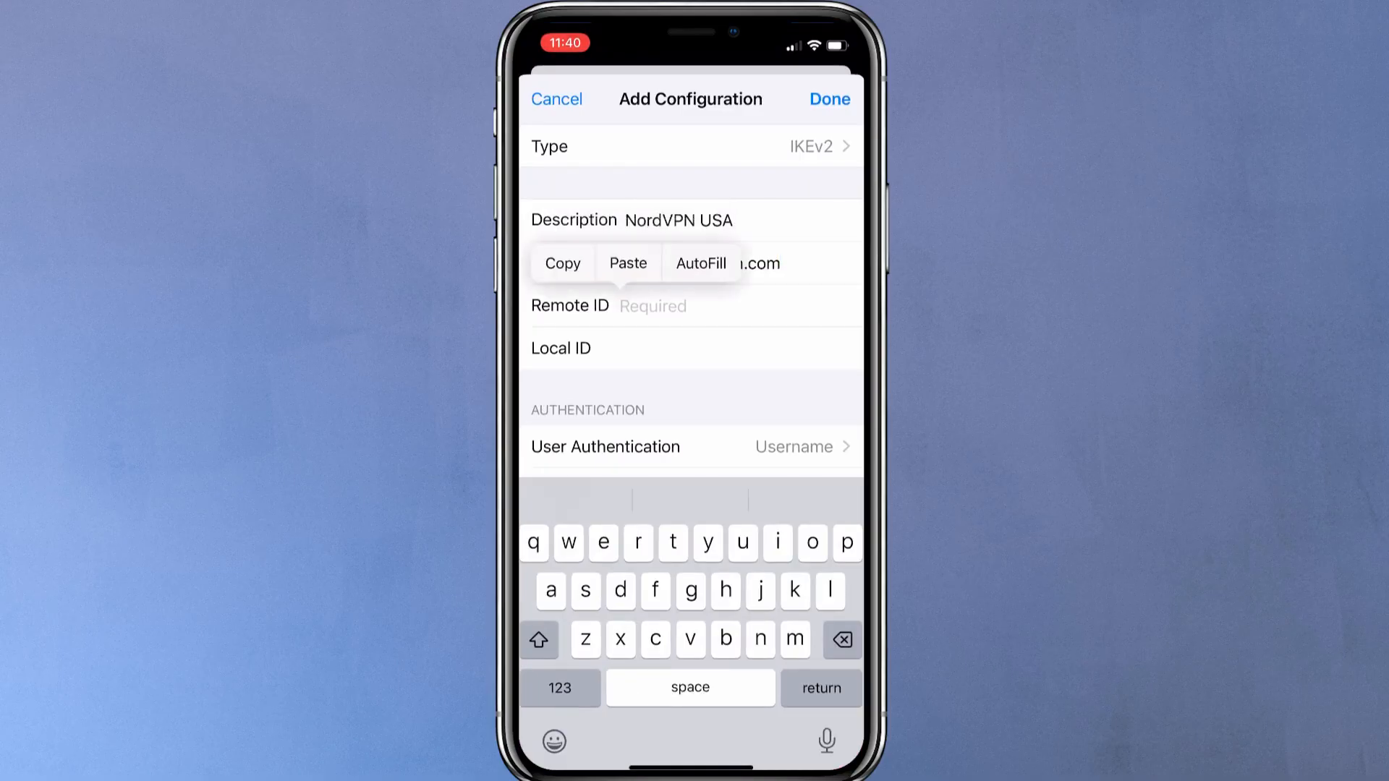
click(628, 263)
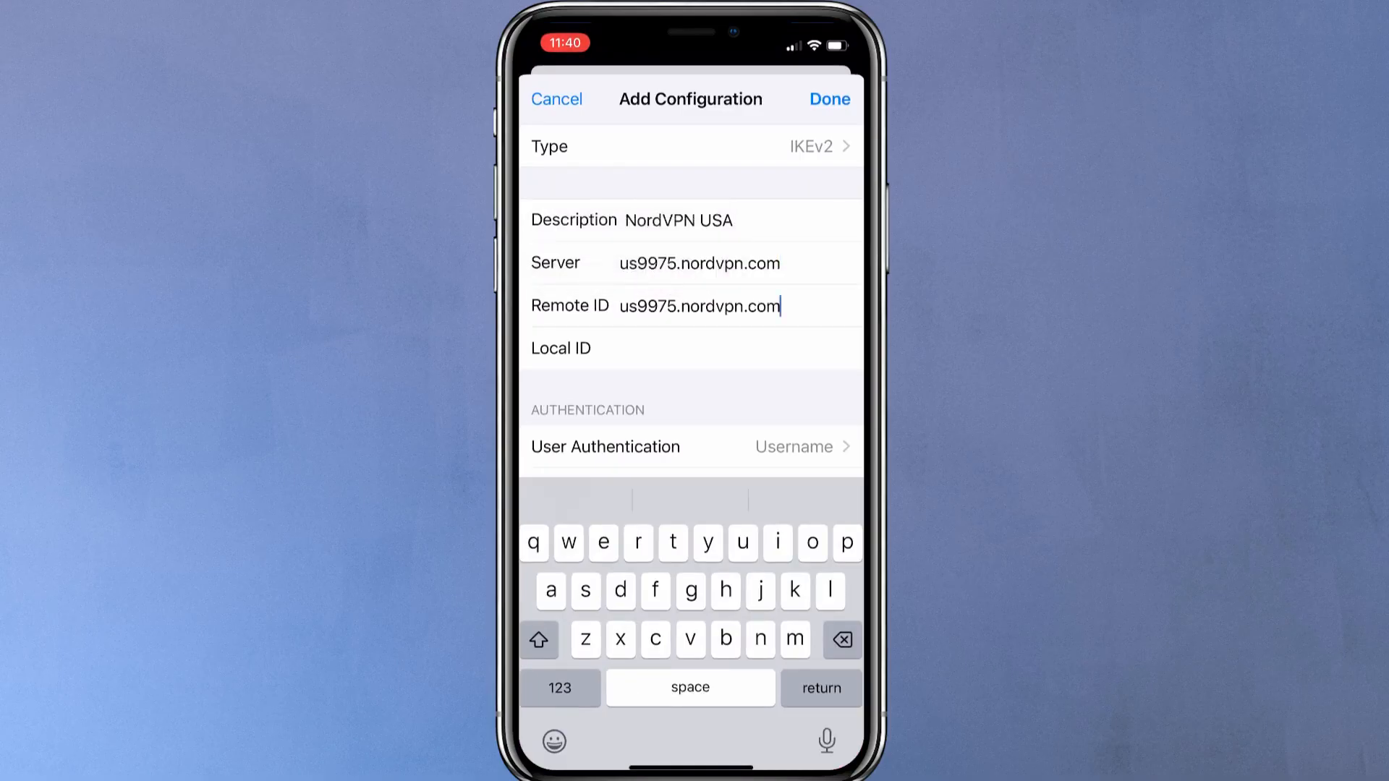
click(691, 347)
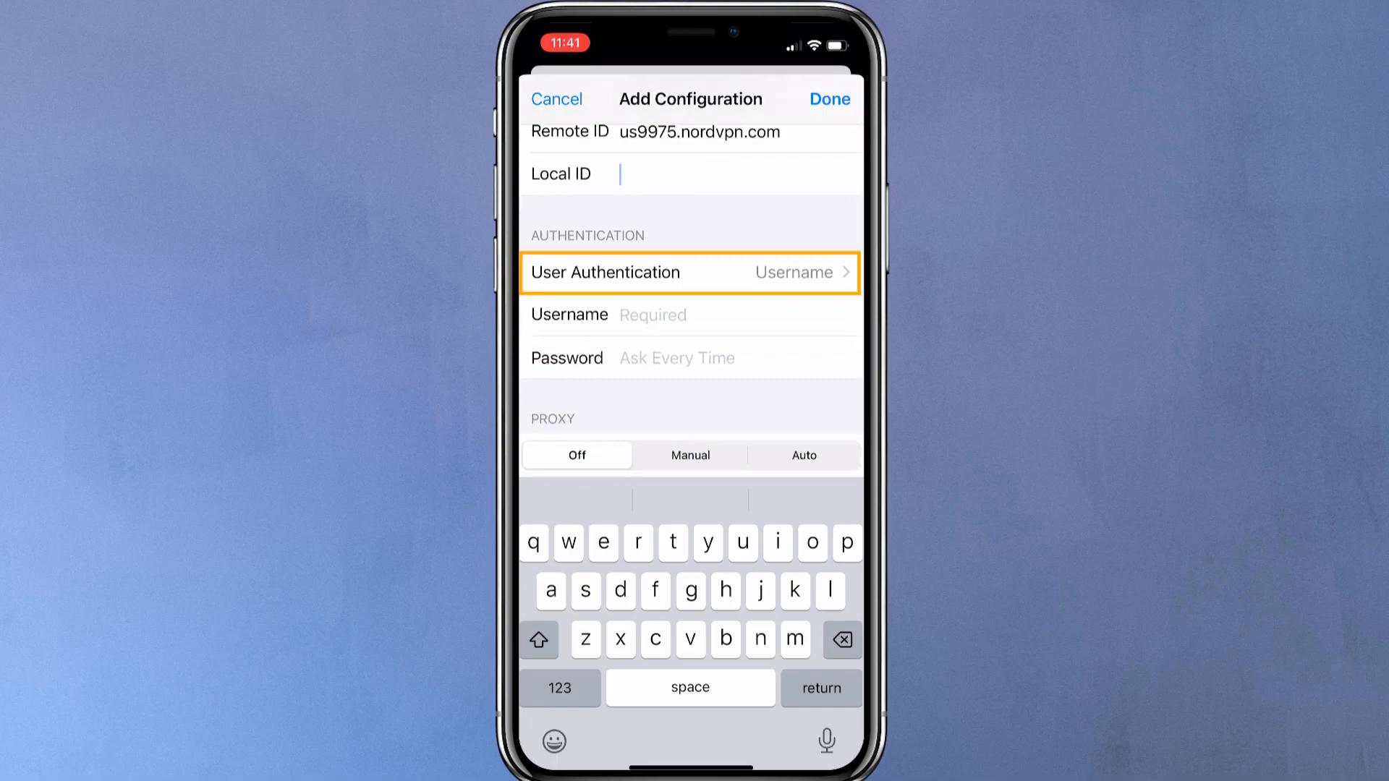
click(690, 314)
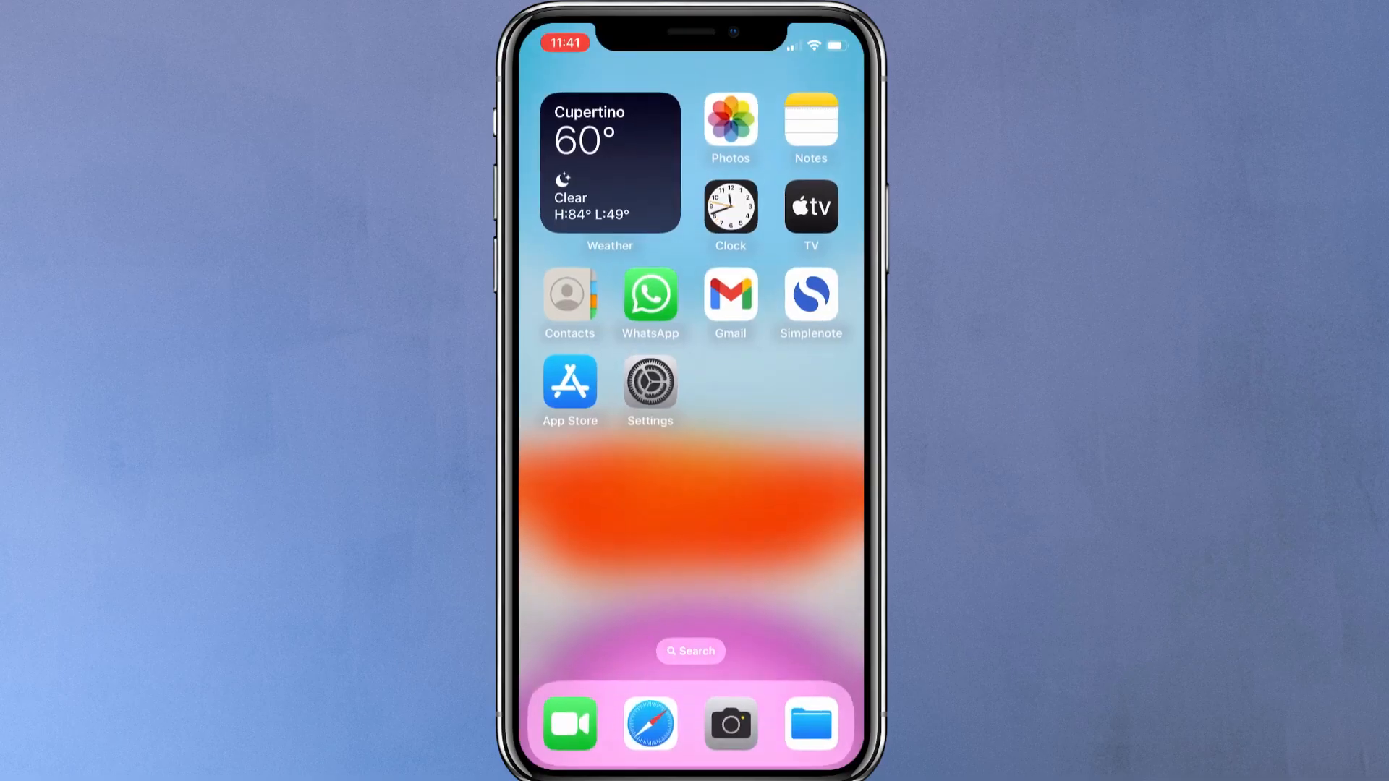
- Log in to Nord Account in Safari with the saved account
click(650, 722)
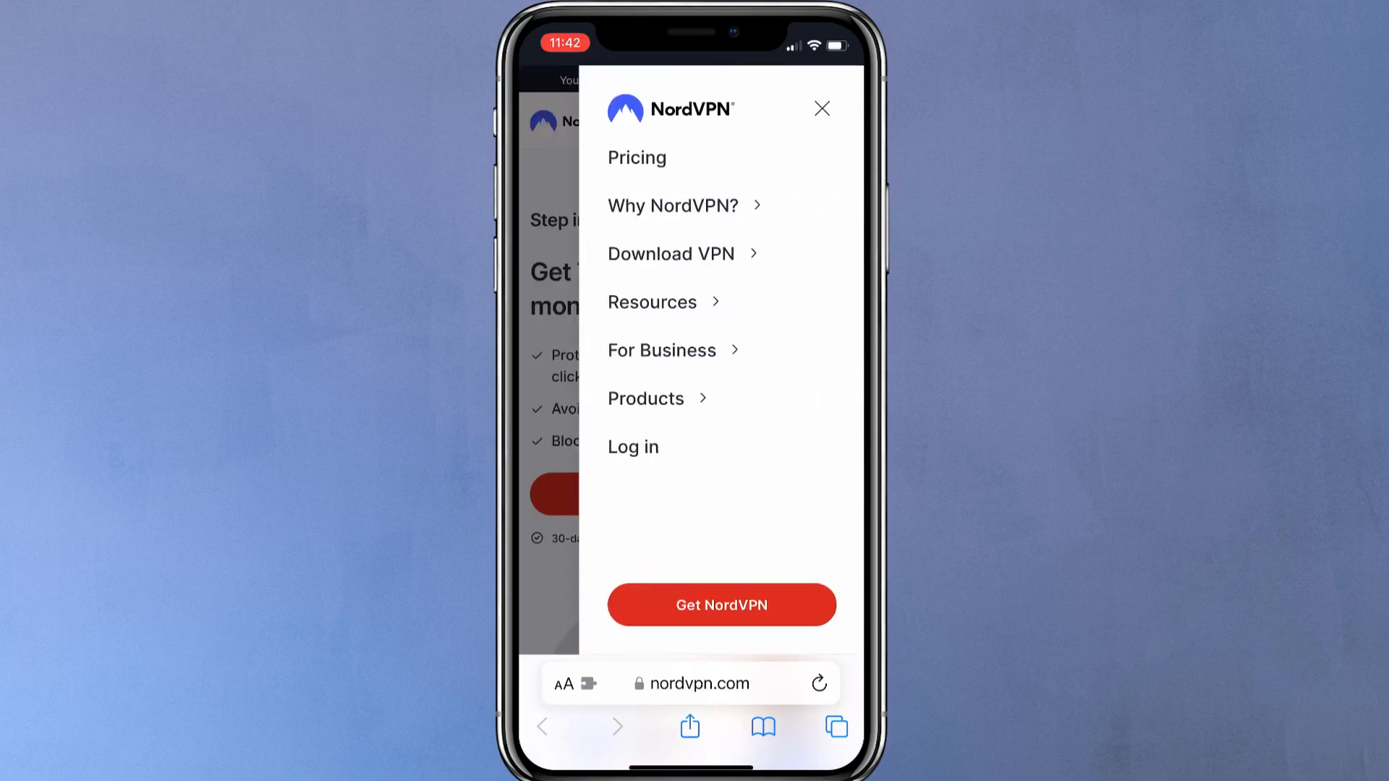
click(632, 446)
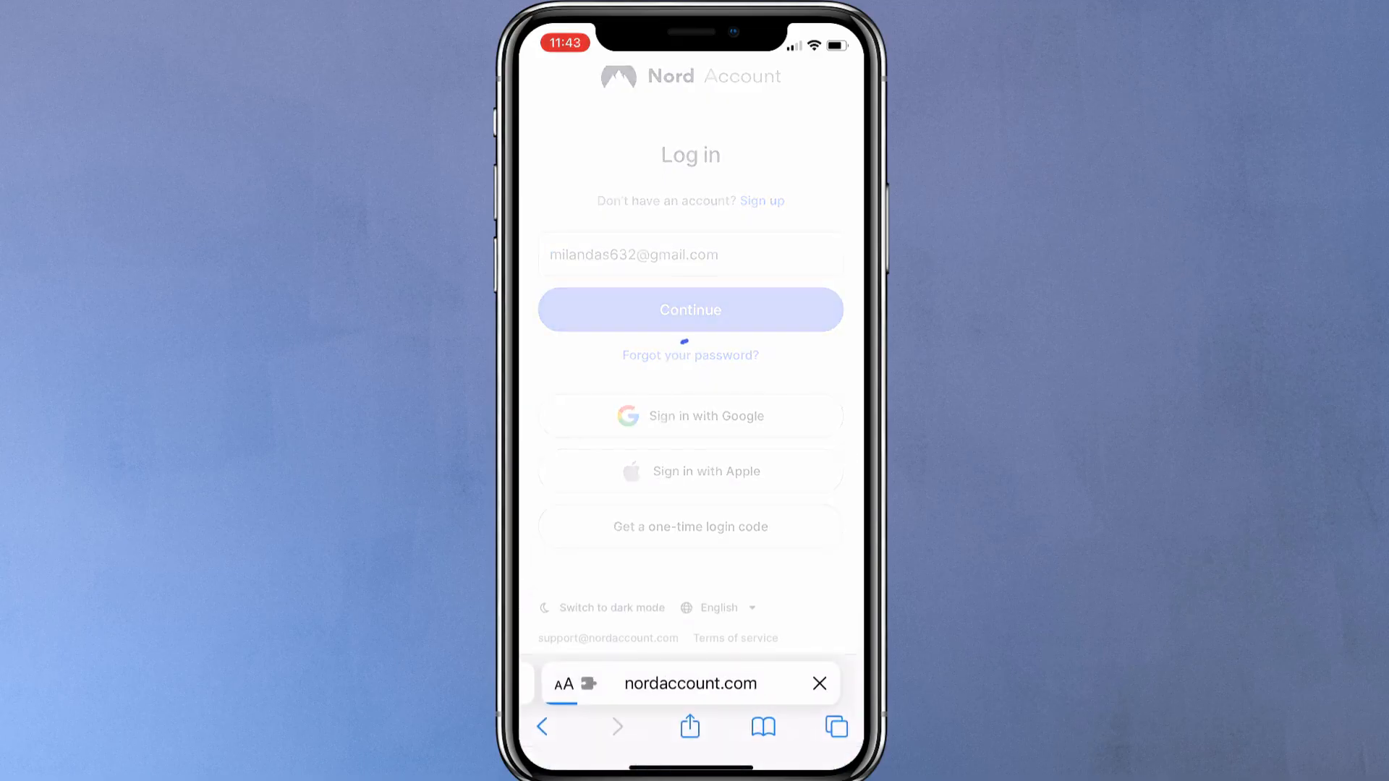
click(689, 309)
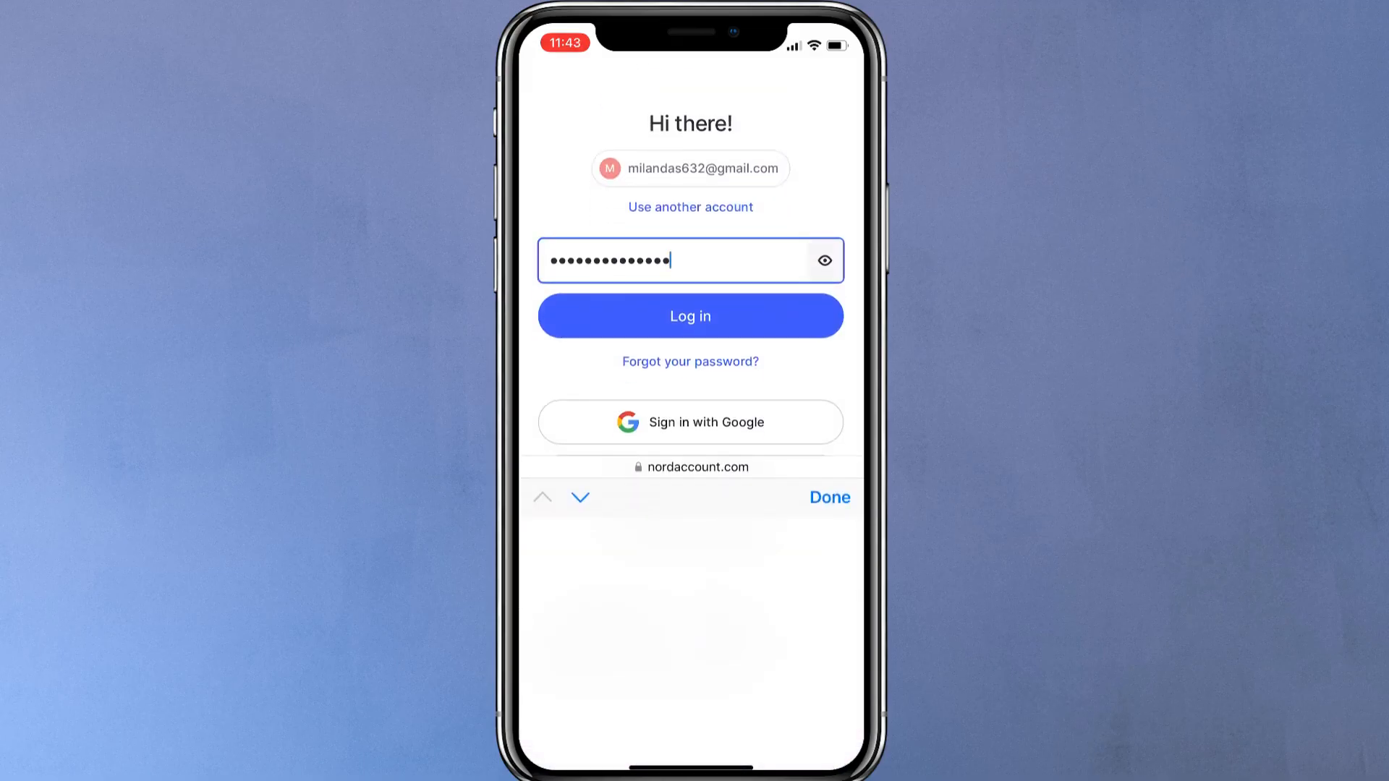
click(690, 316)
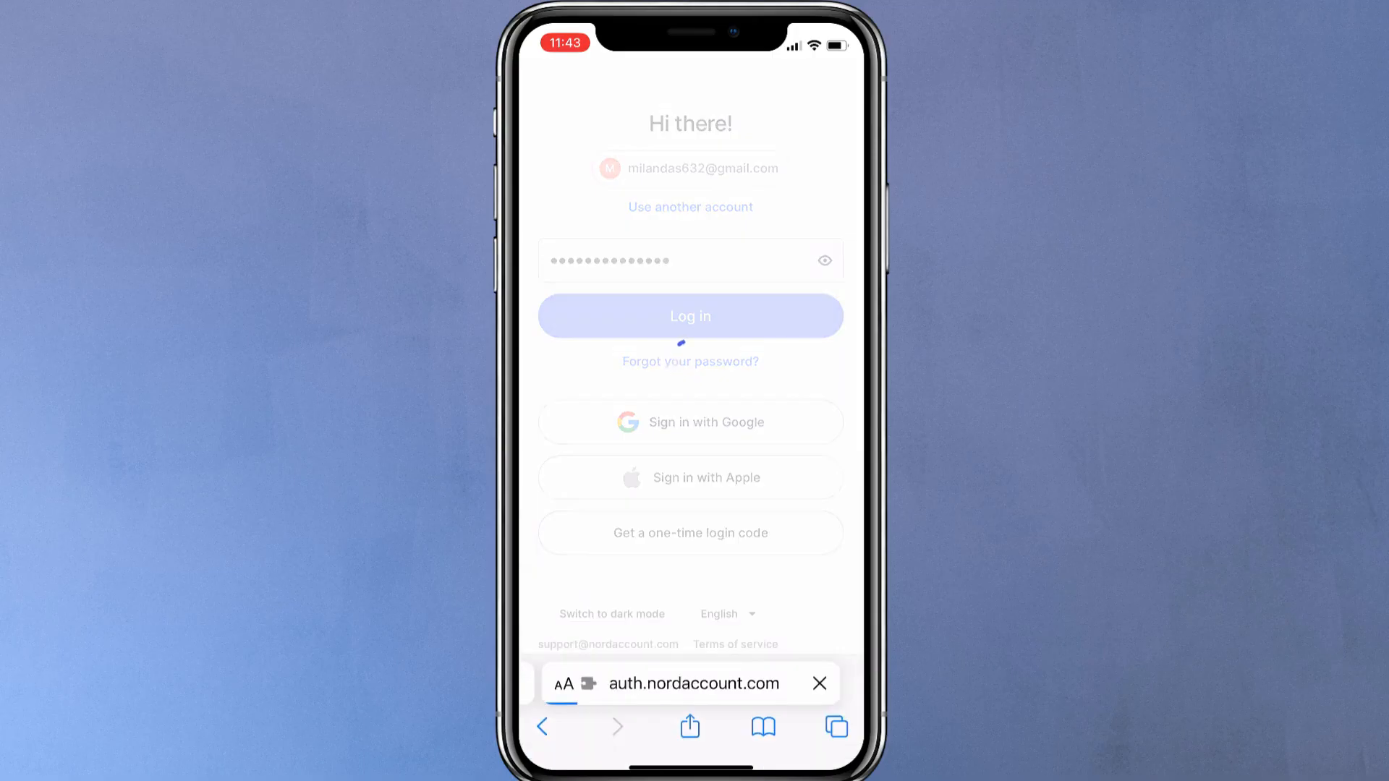
- Copy the service username from the NordVPN dashboard's Manual setup section
click(689, 316)
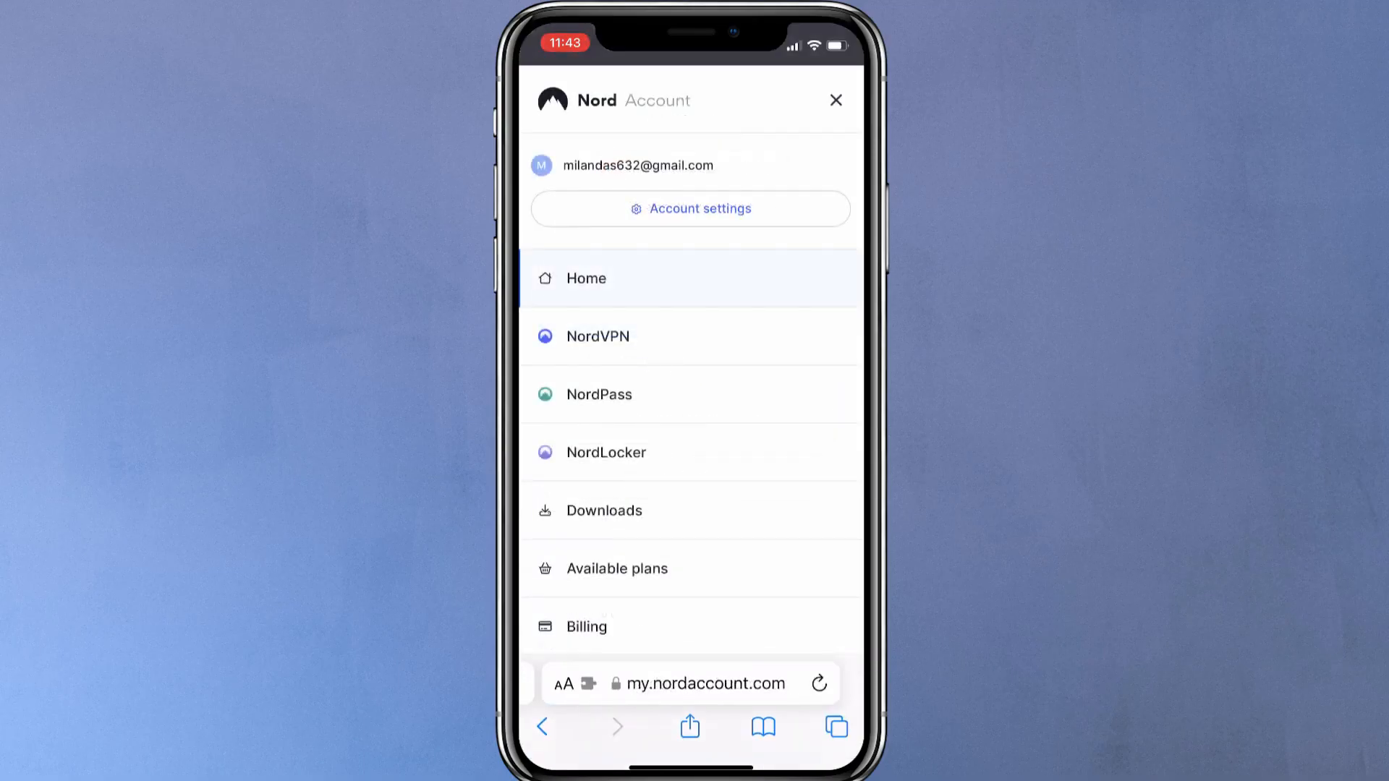
click(690, 336)
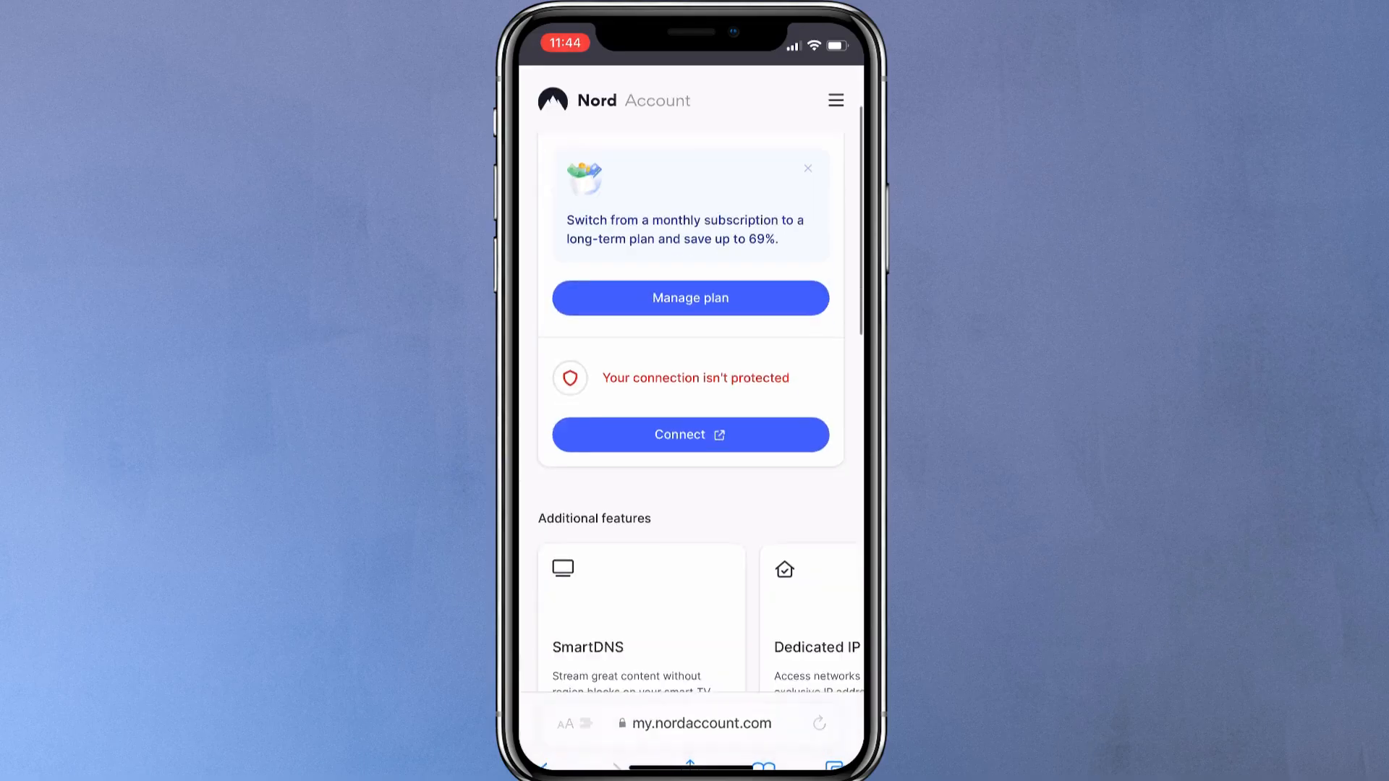
scroll(down, 3)
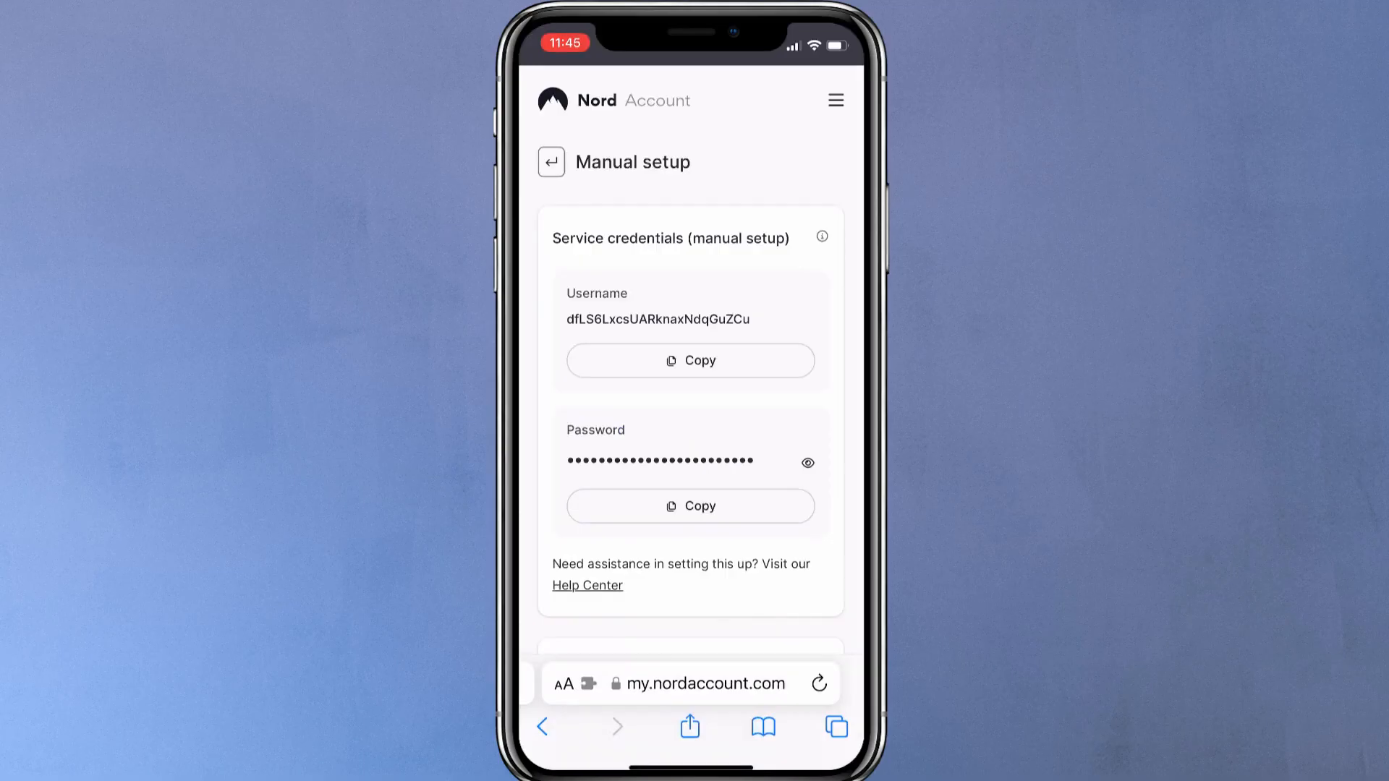
click(690, 361)
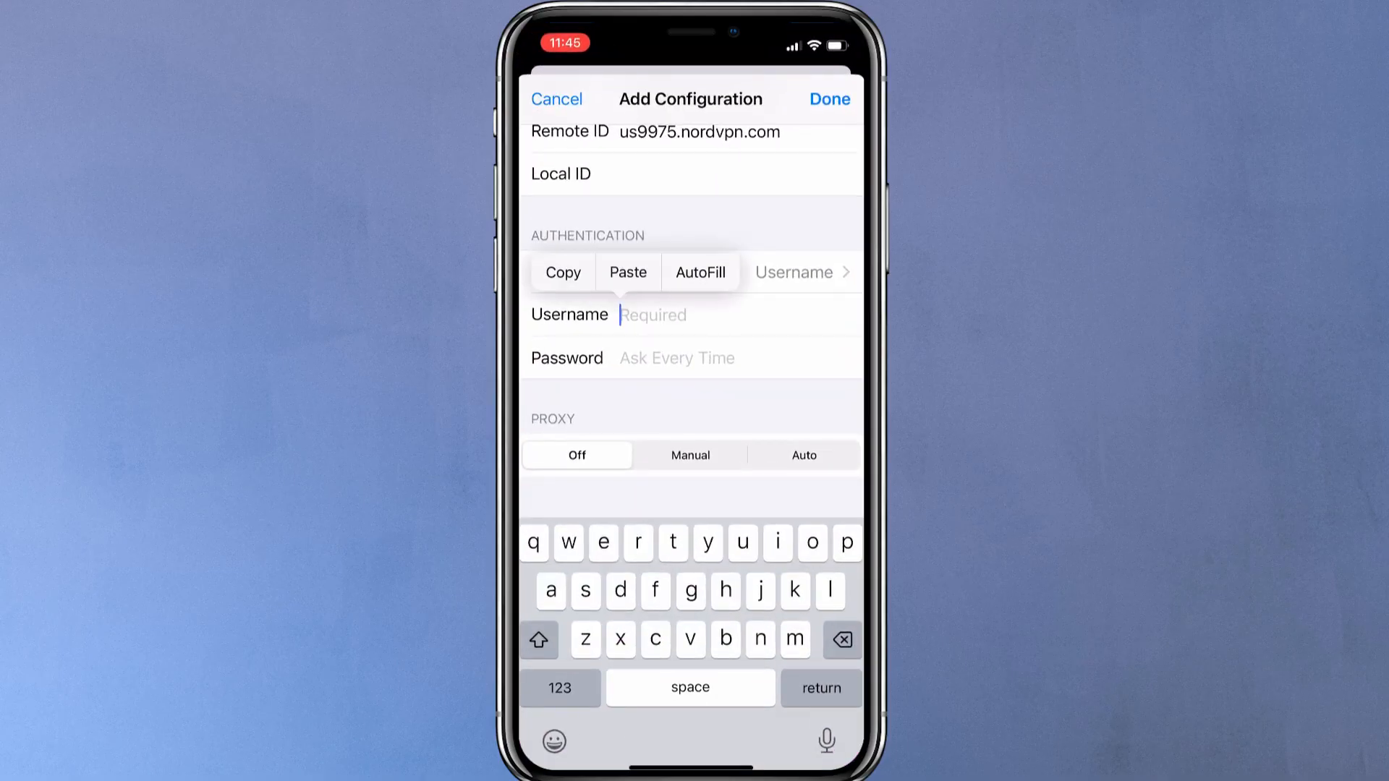
- Paste the service username and save the NordVPN USA configuration
click(628, 272)
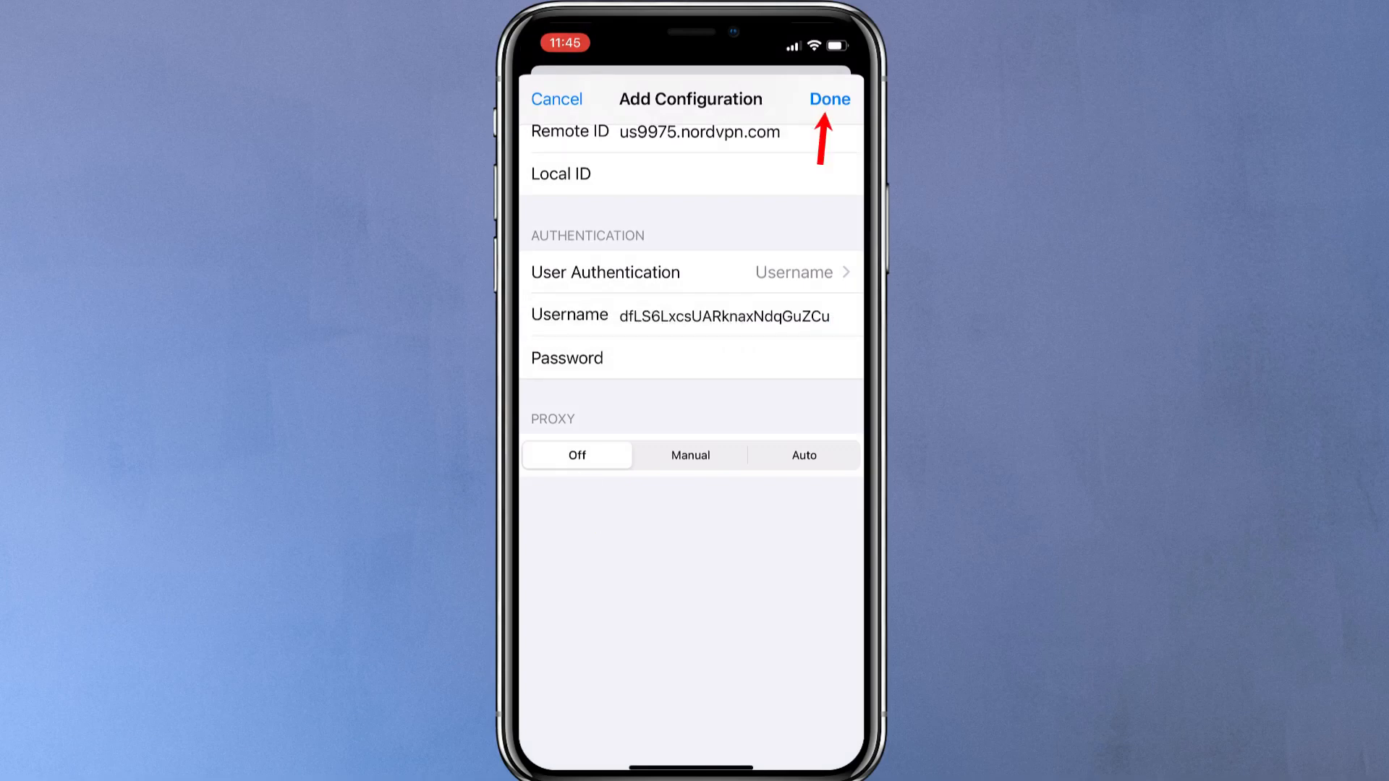
click(829, 98)
text(w)
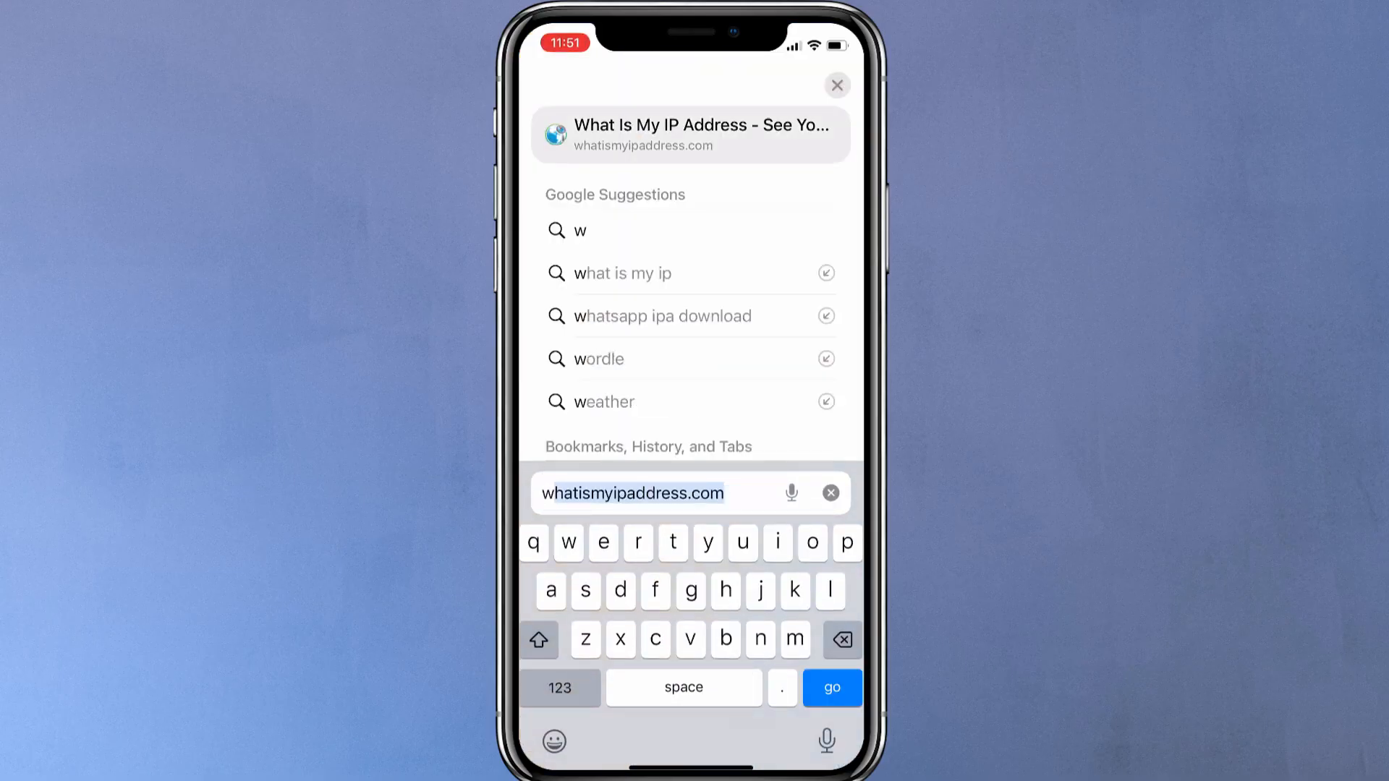
- Load whatismyipaddress.com and check IPv4 185.216.231.156 is in Seattle, United States
click(829, 688)
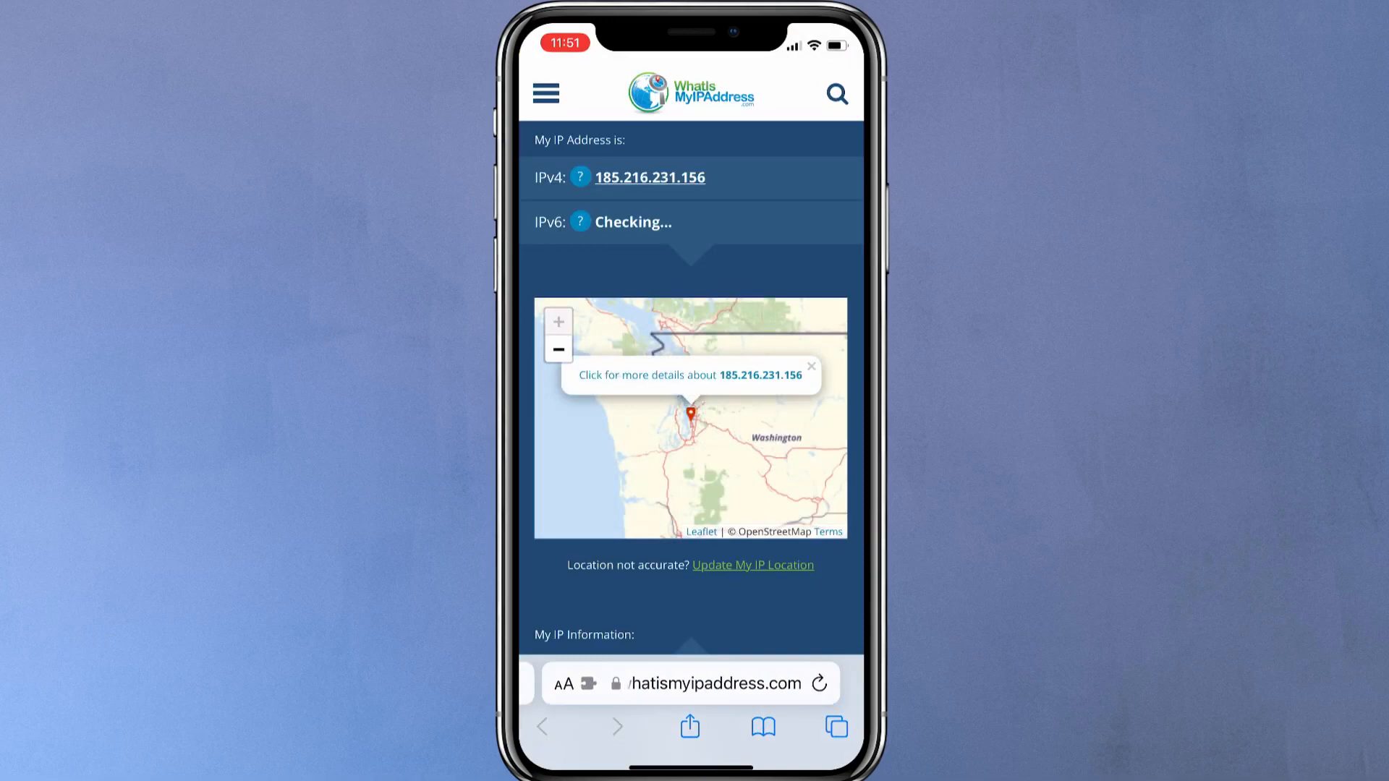
scroll(down, 3)
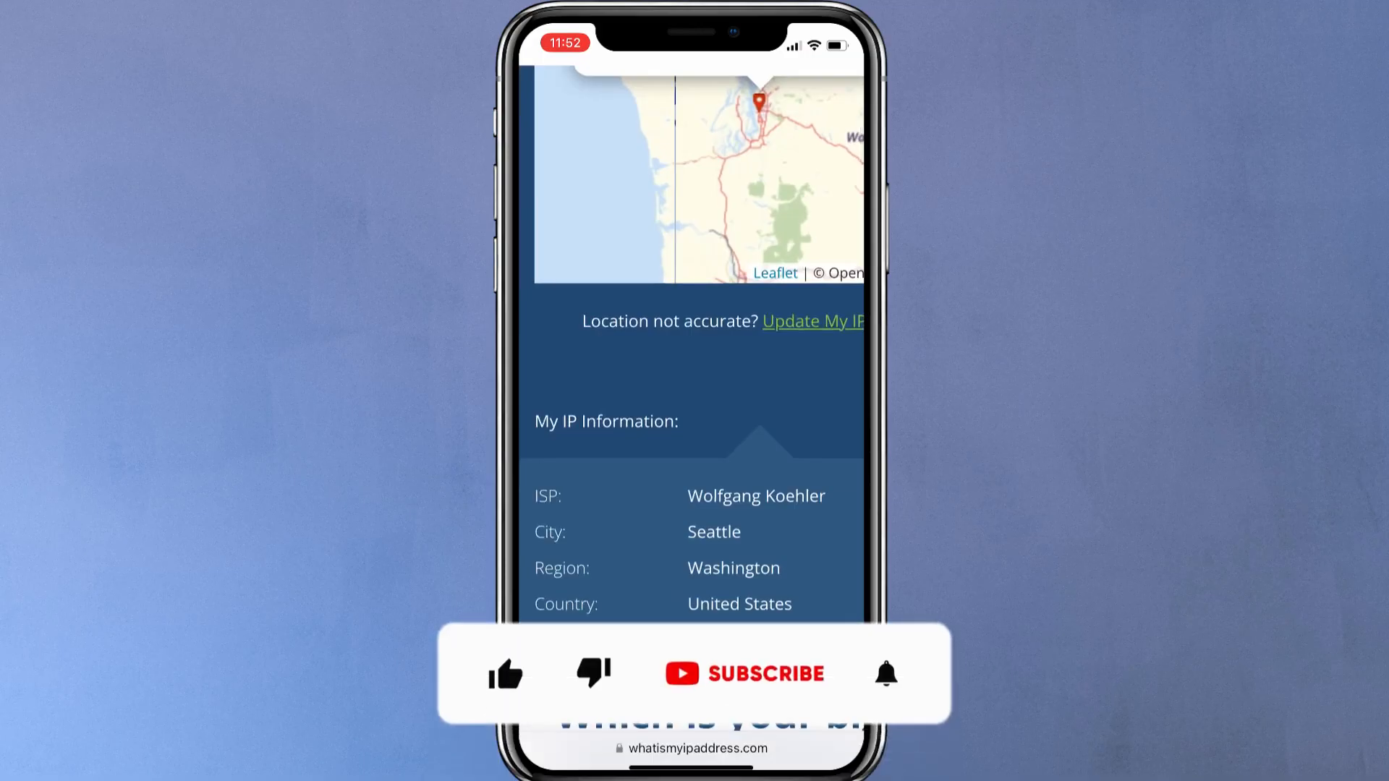
scroll(down, 3)
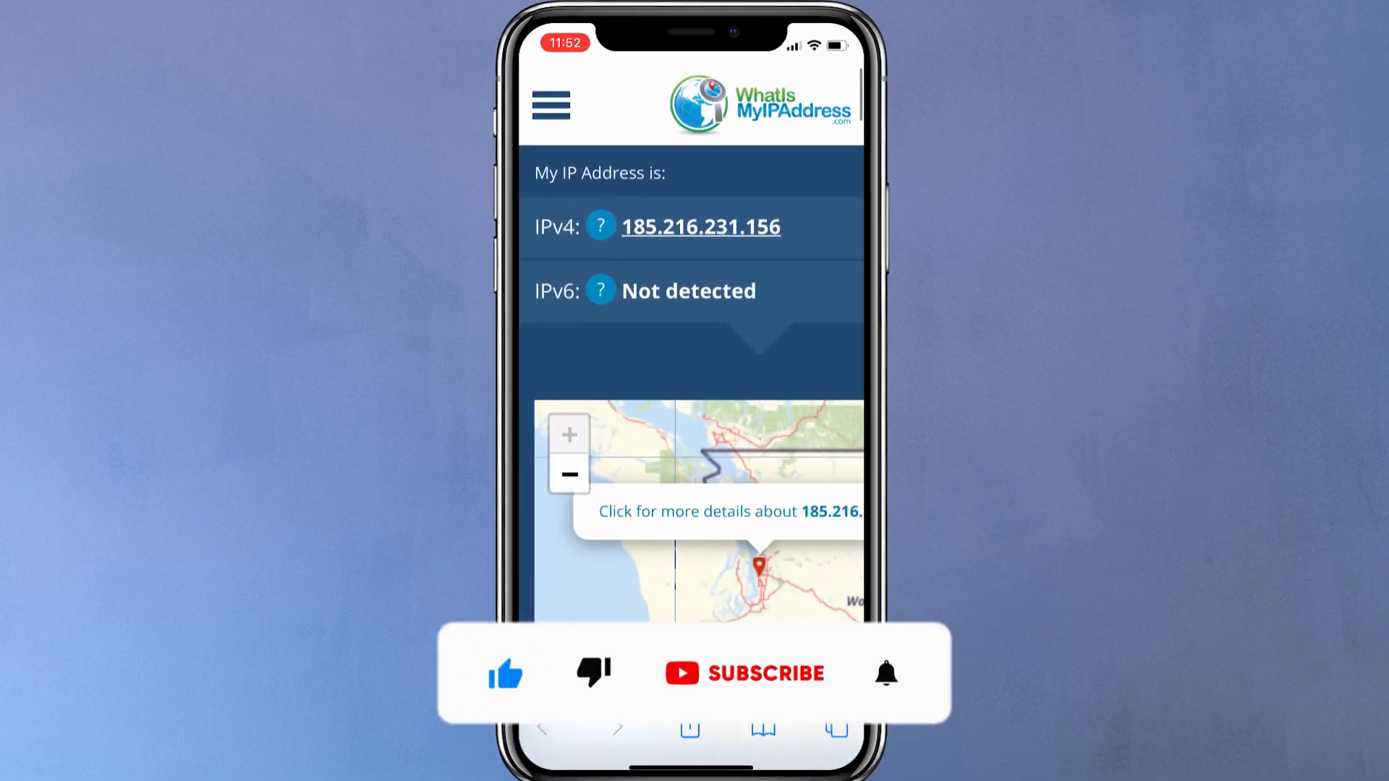